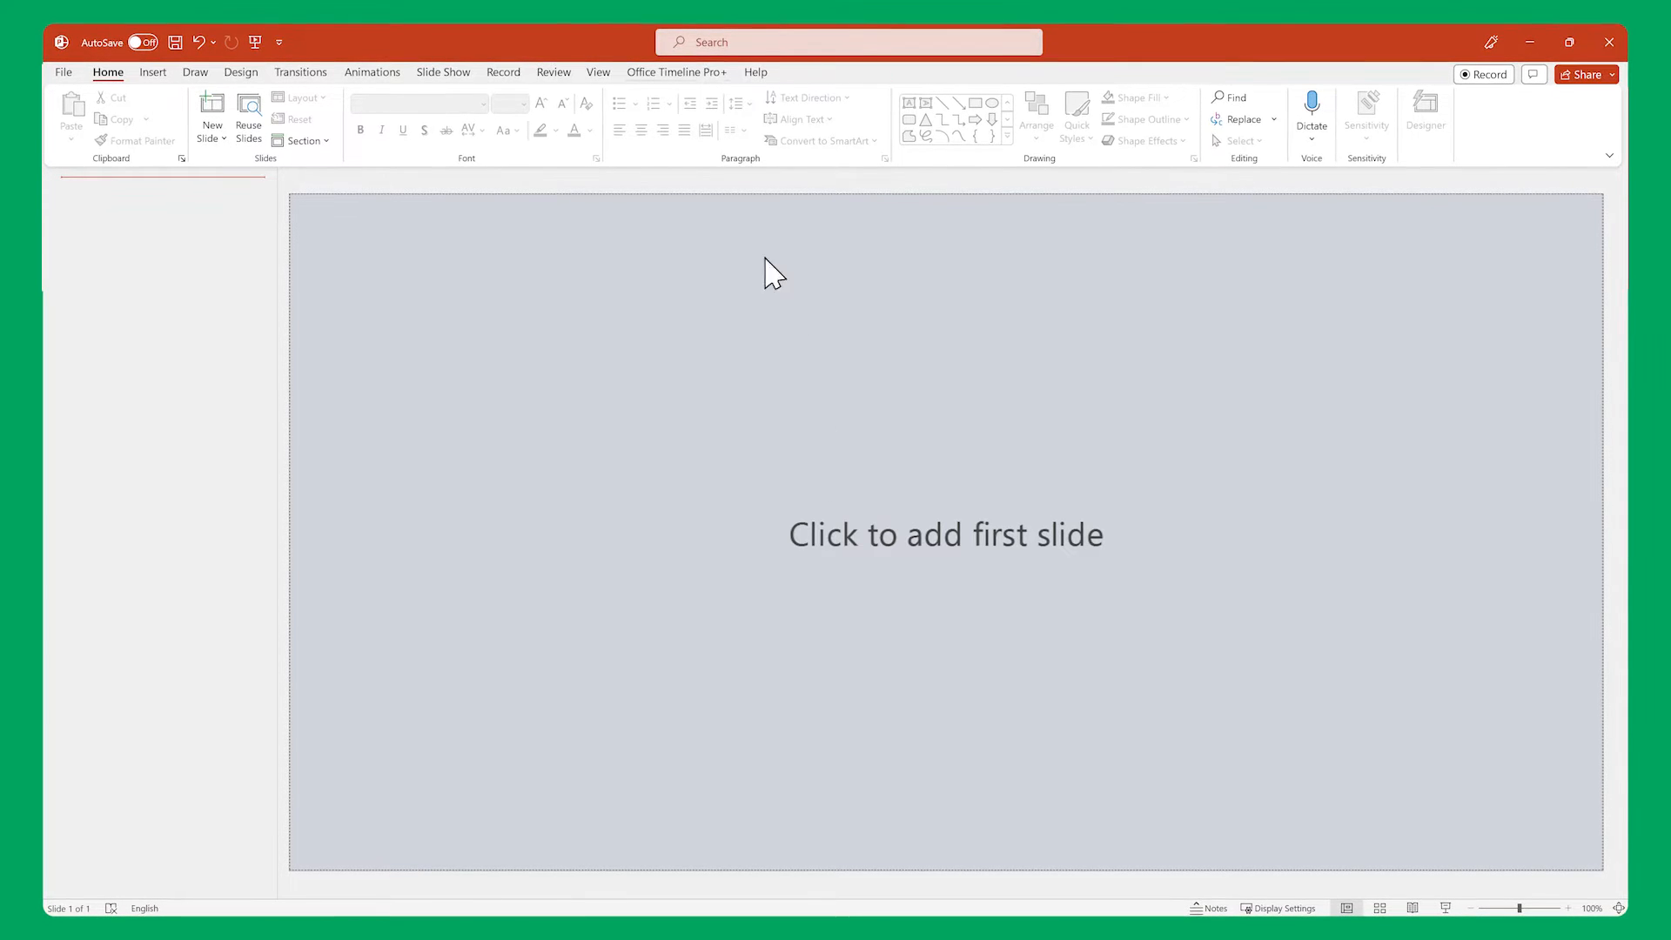
Start an Office Timeline Pro+ import and choose the Development Roadmap swimlane template.
click(675, 73)
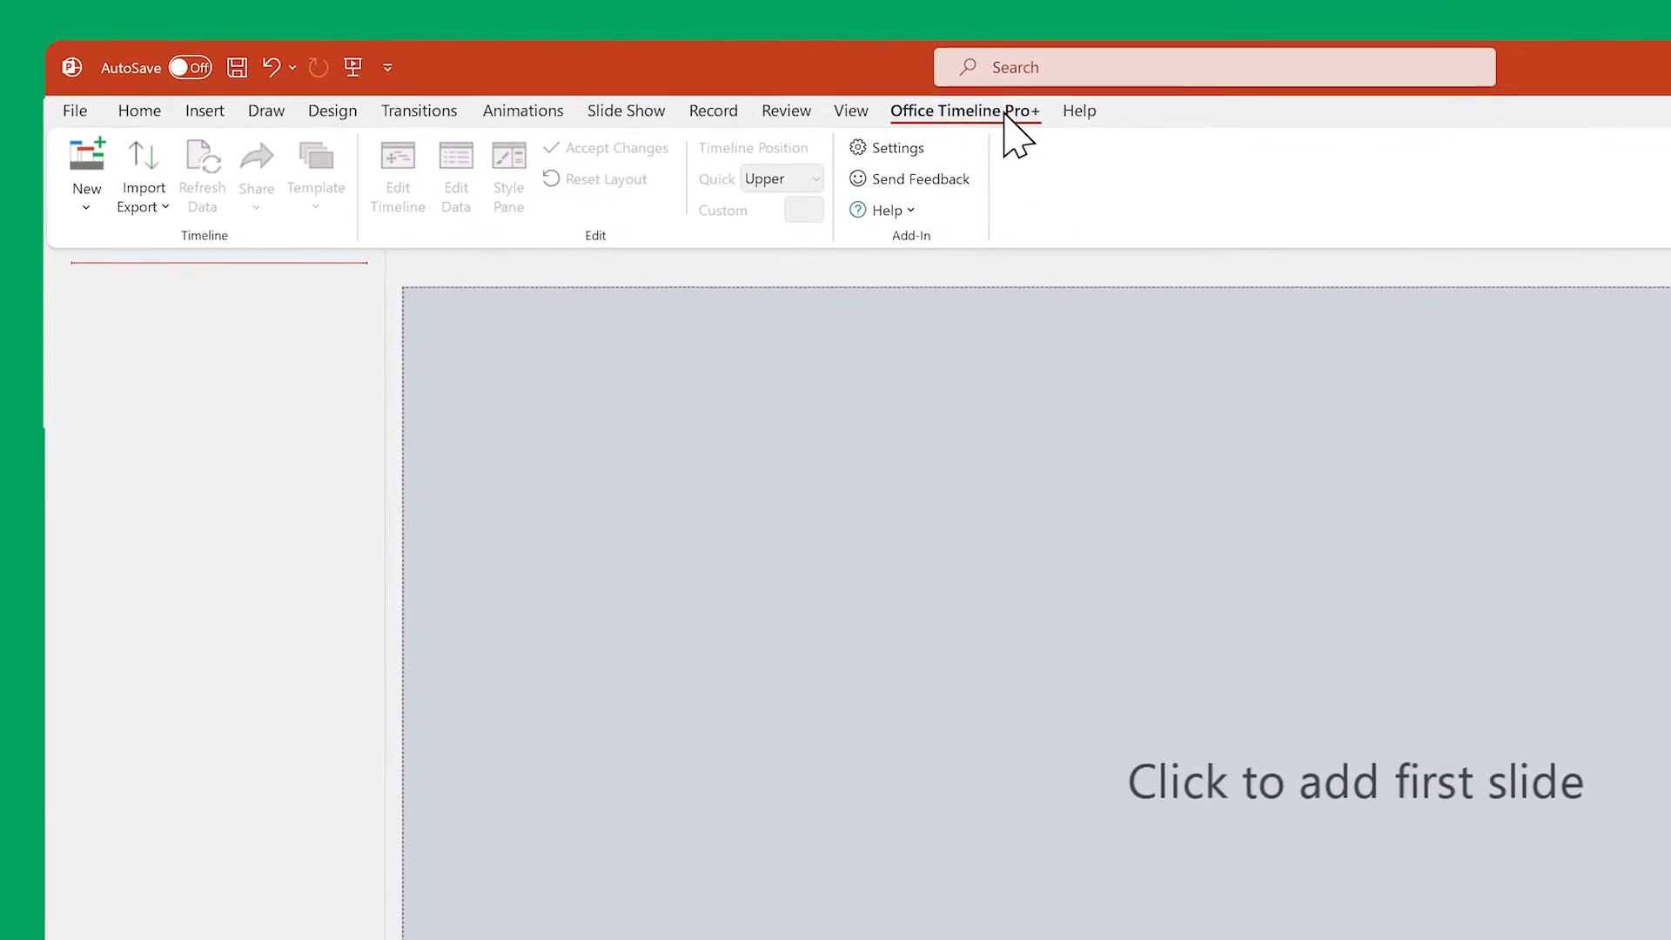
click(143, 176)
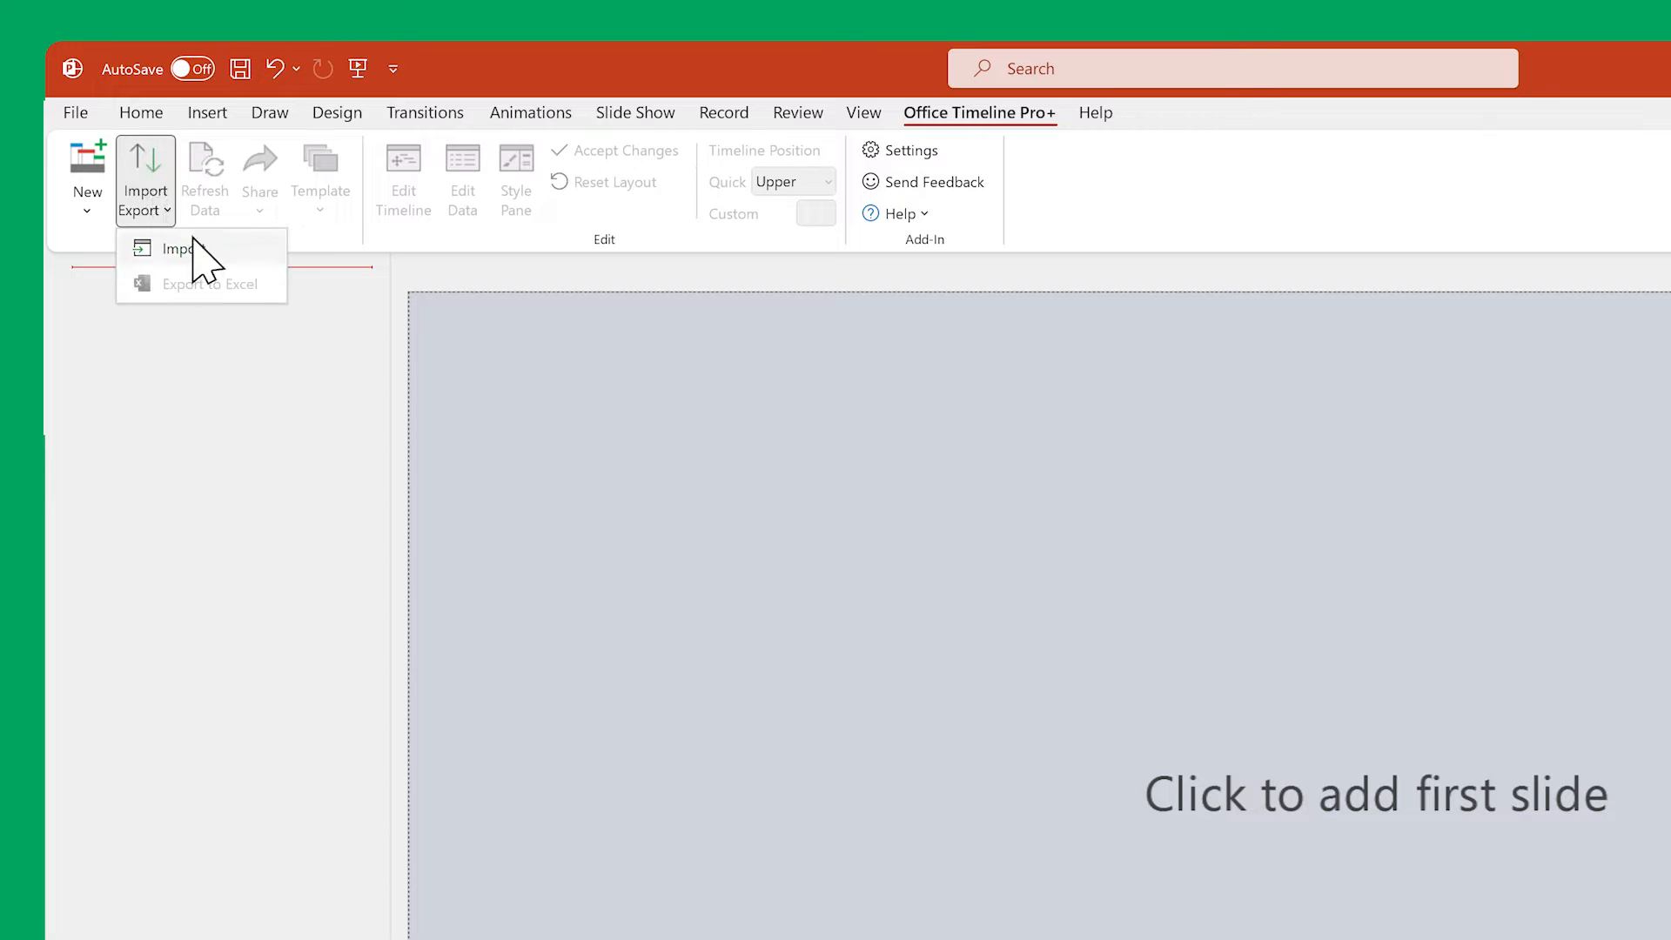
click(177, 249)
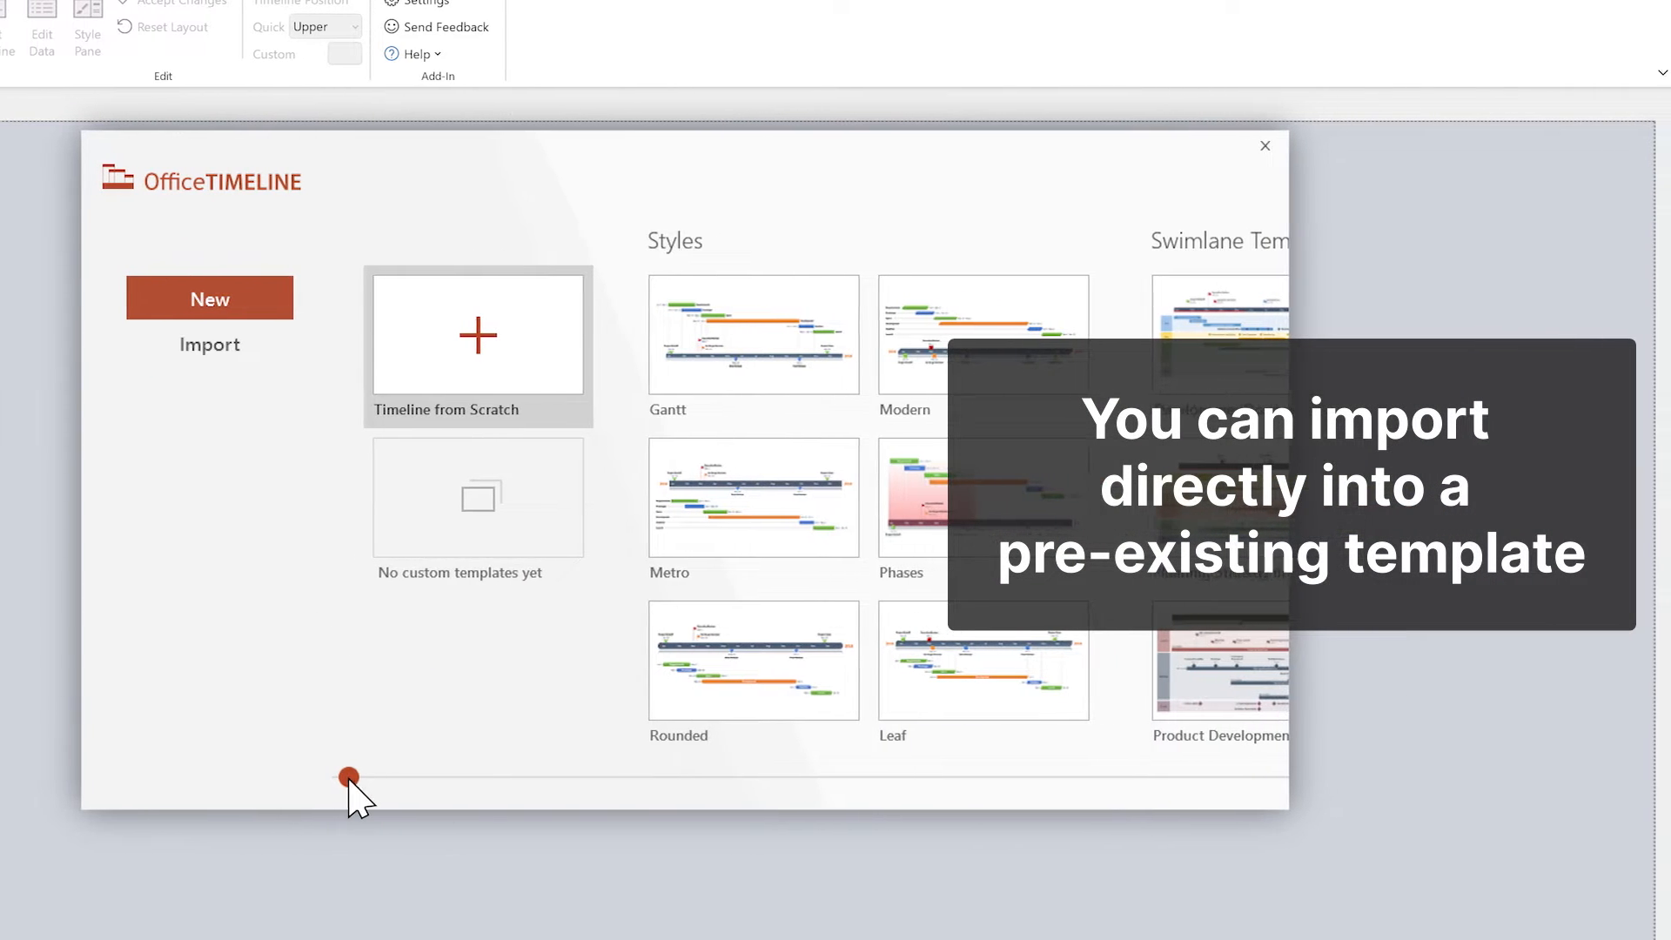
scroll(right, 3)
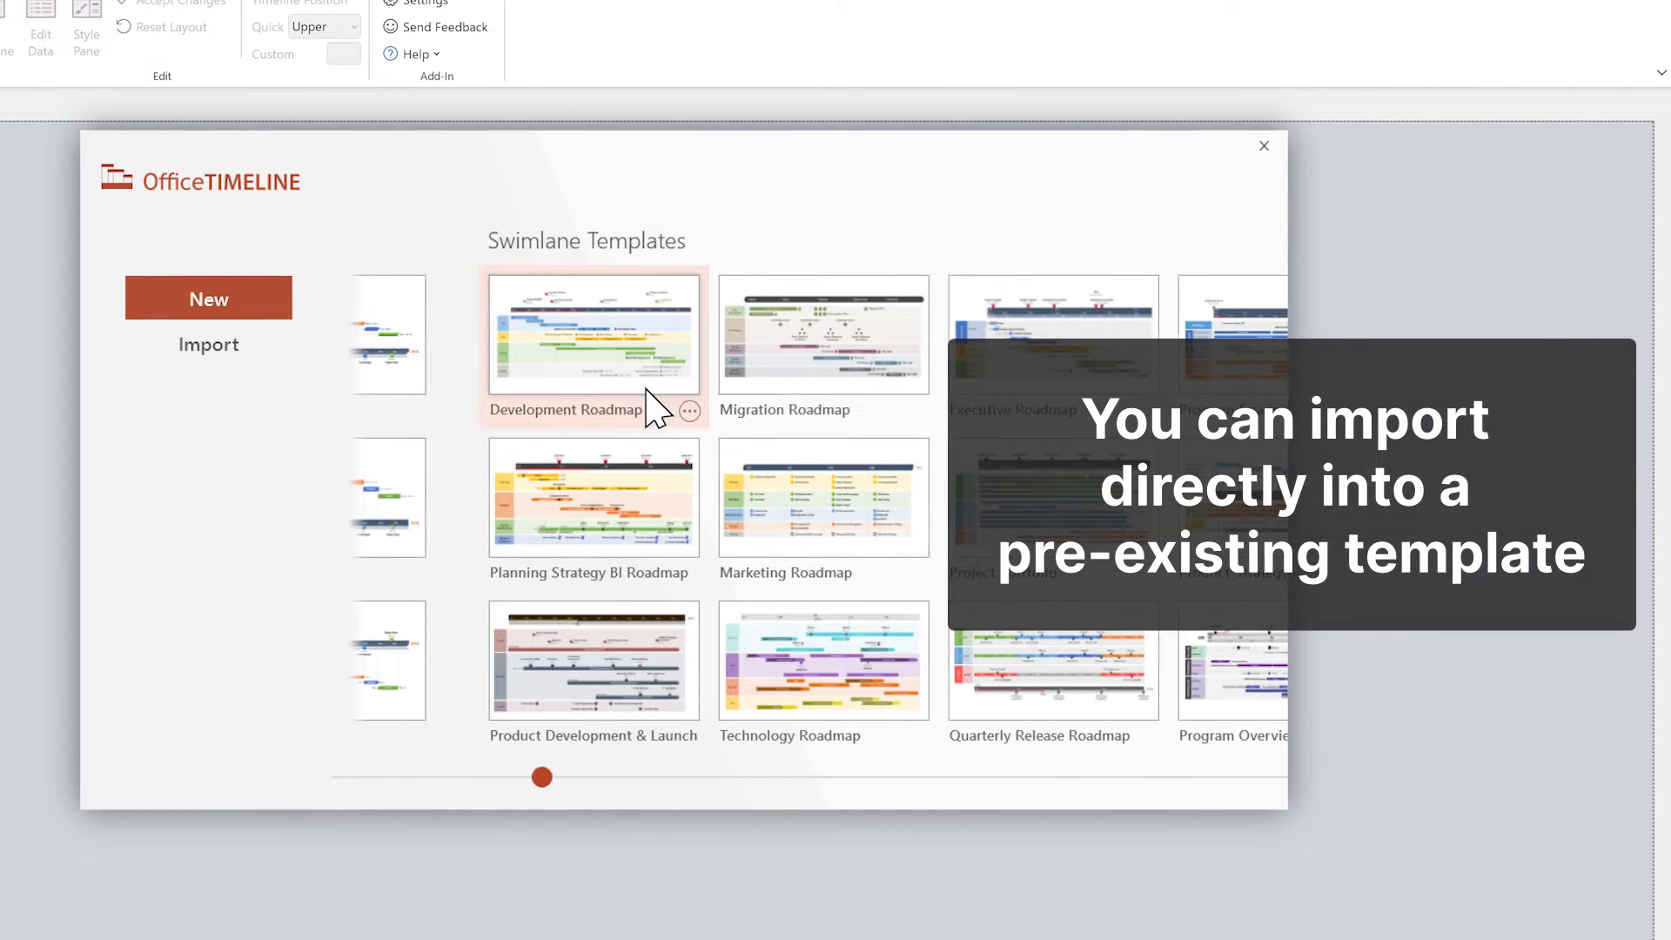
click(690, 411)
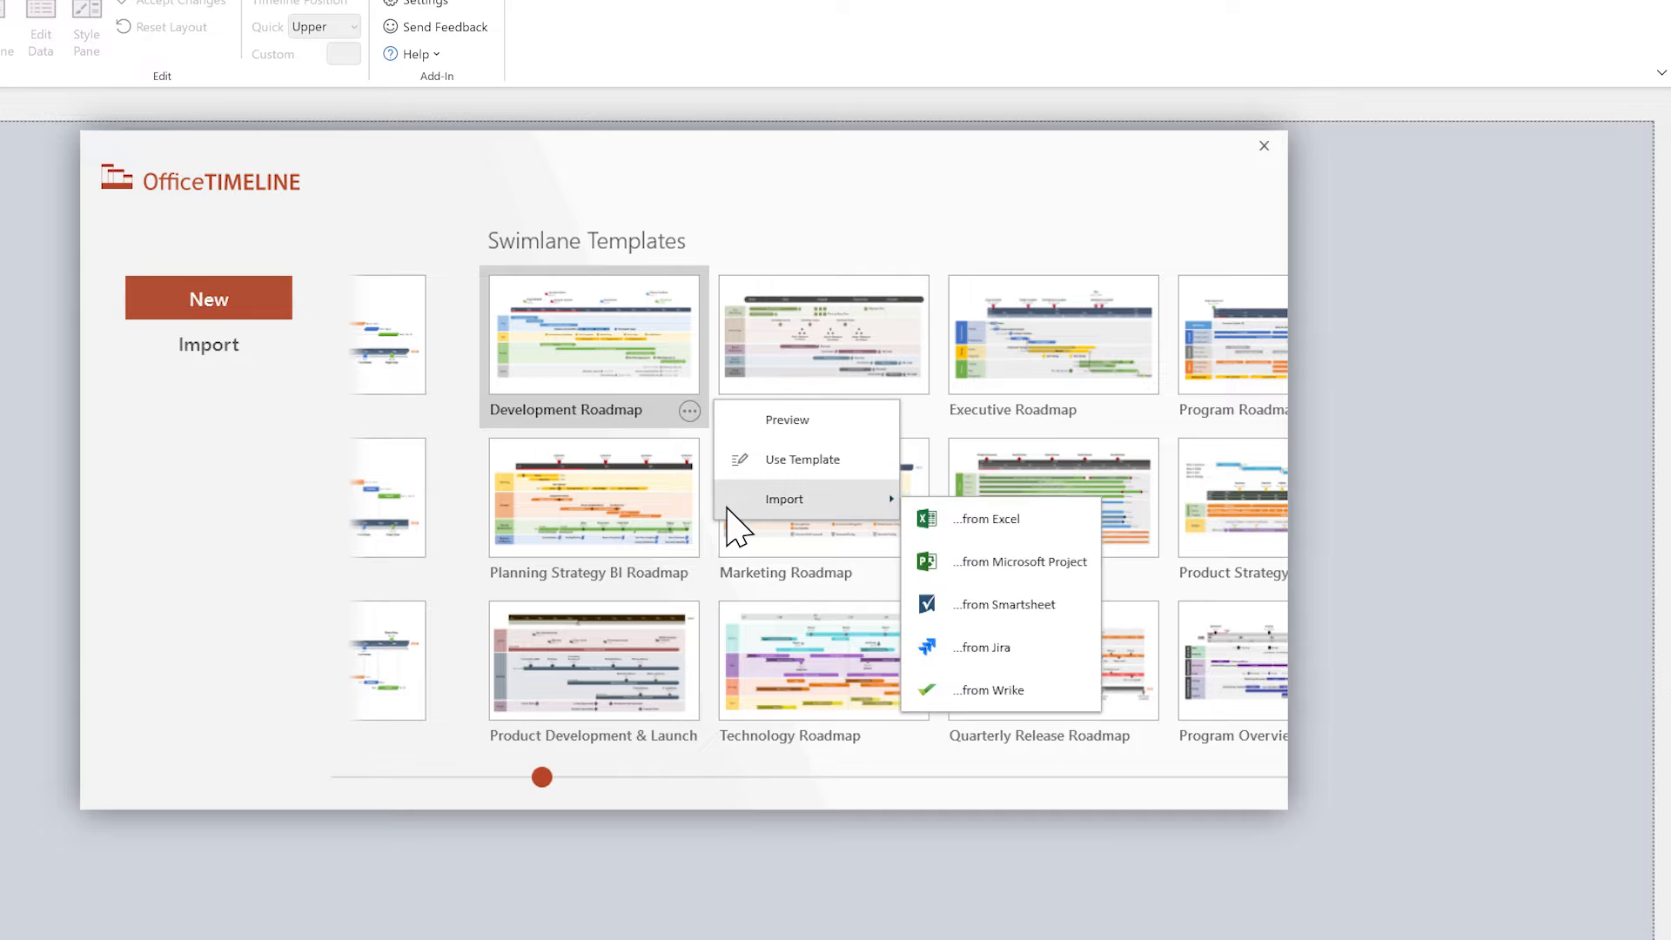
Load Schedule Plan.mpp as the Microsoft Project import source.
click(1019, 563)
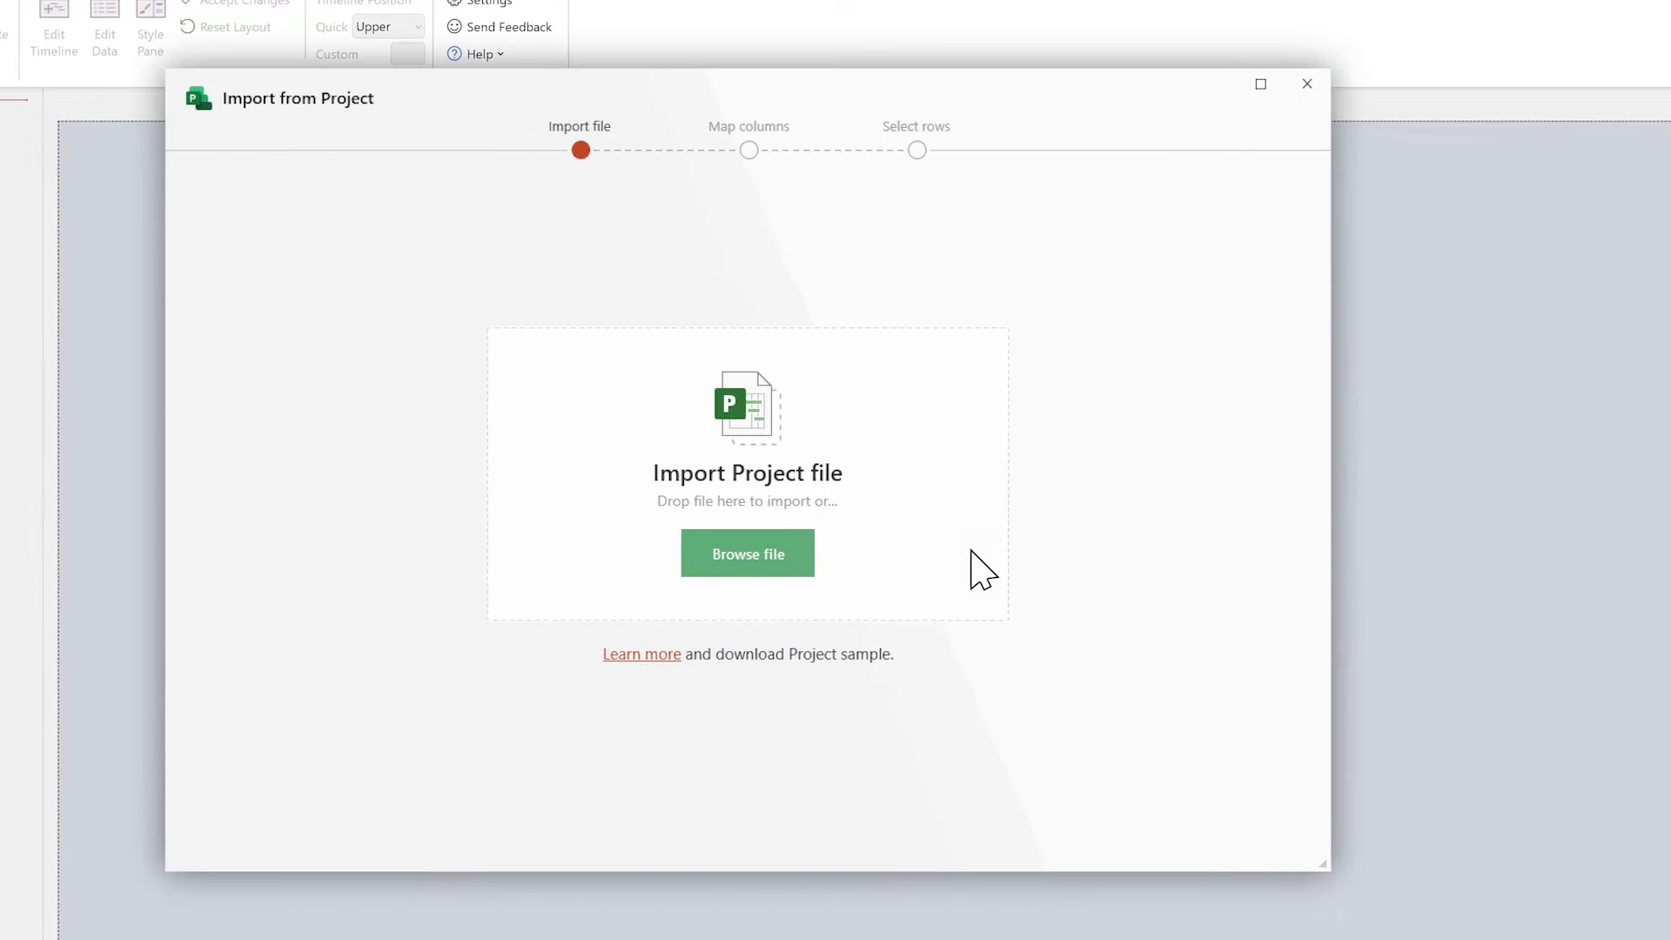
click(747, 554)
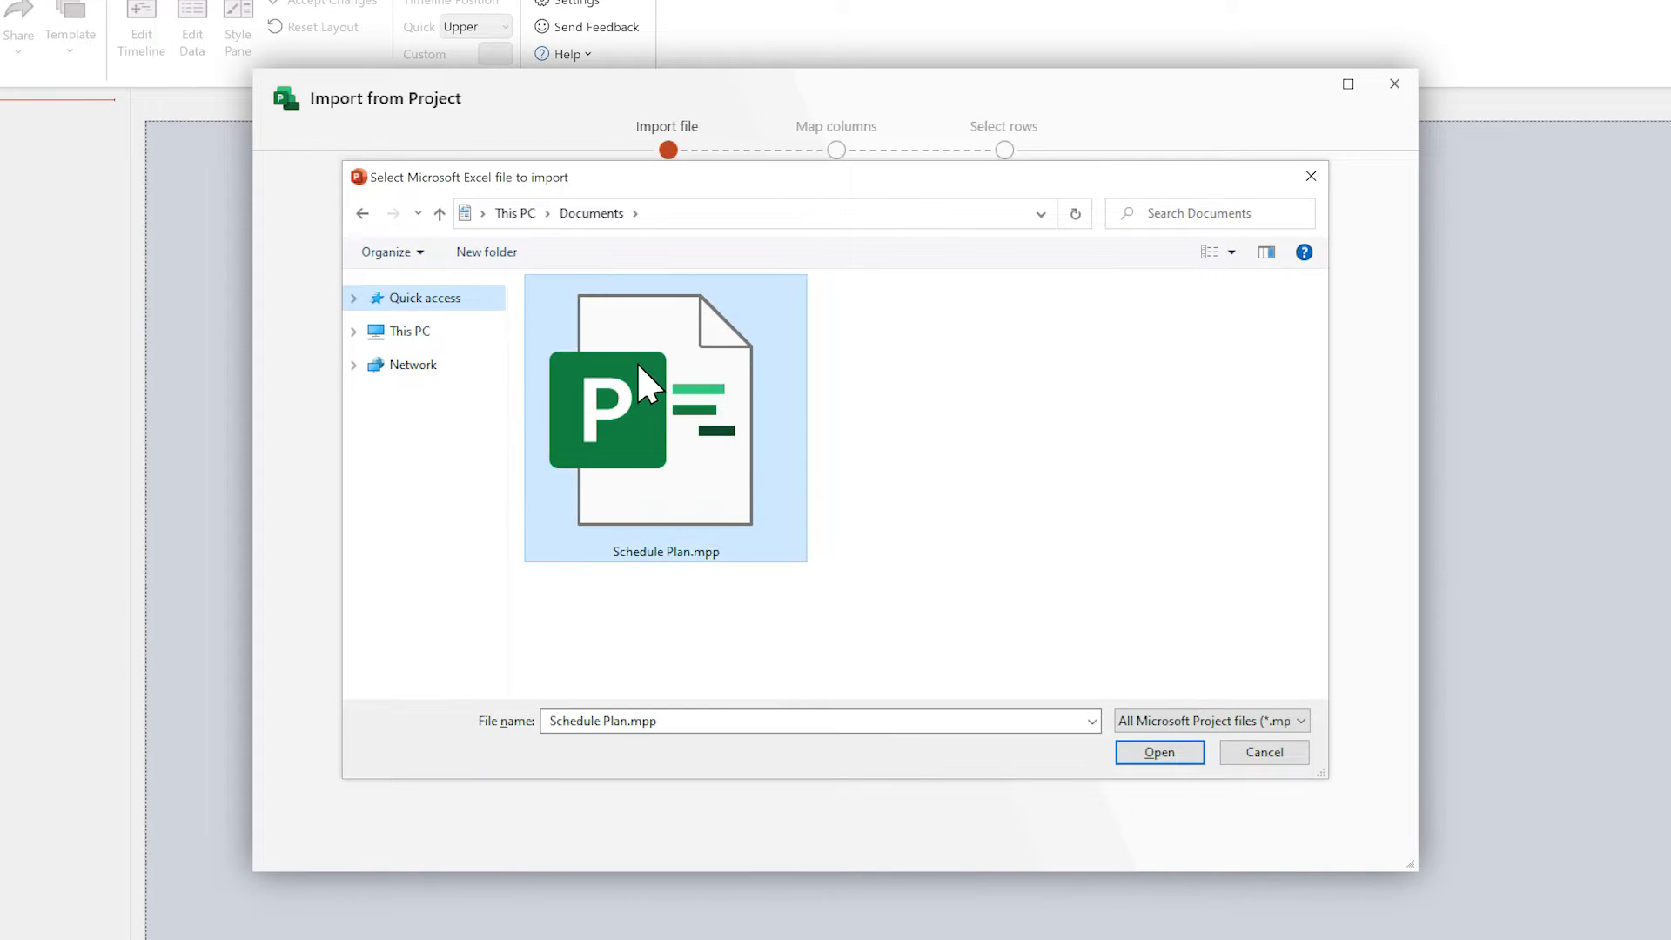
click(1160, 752)
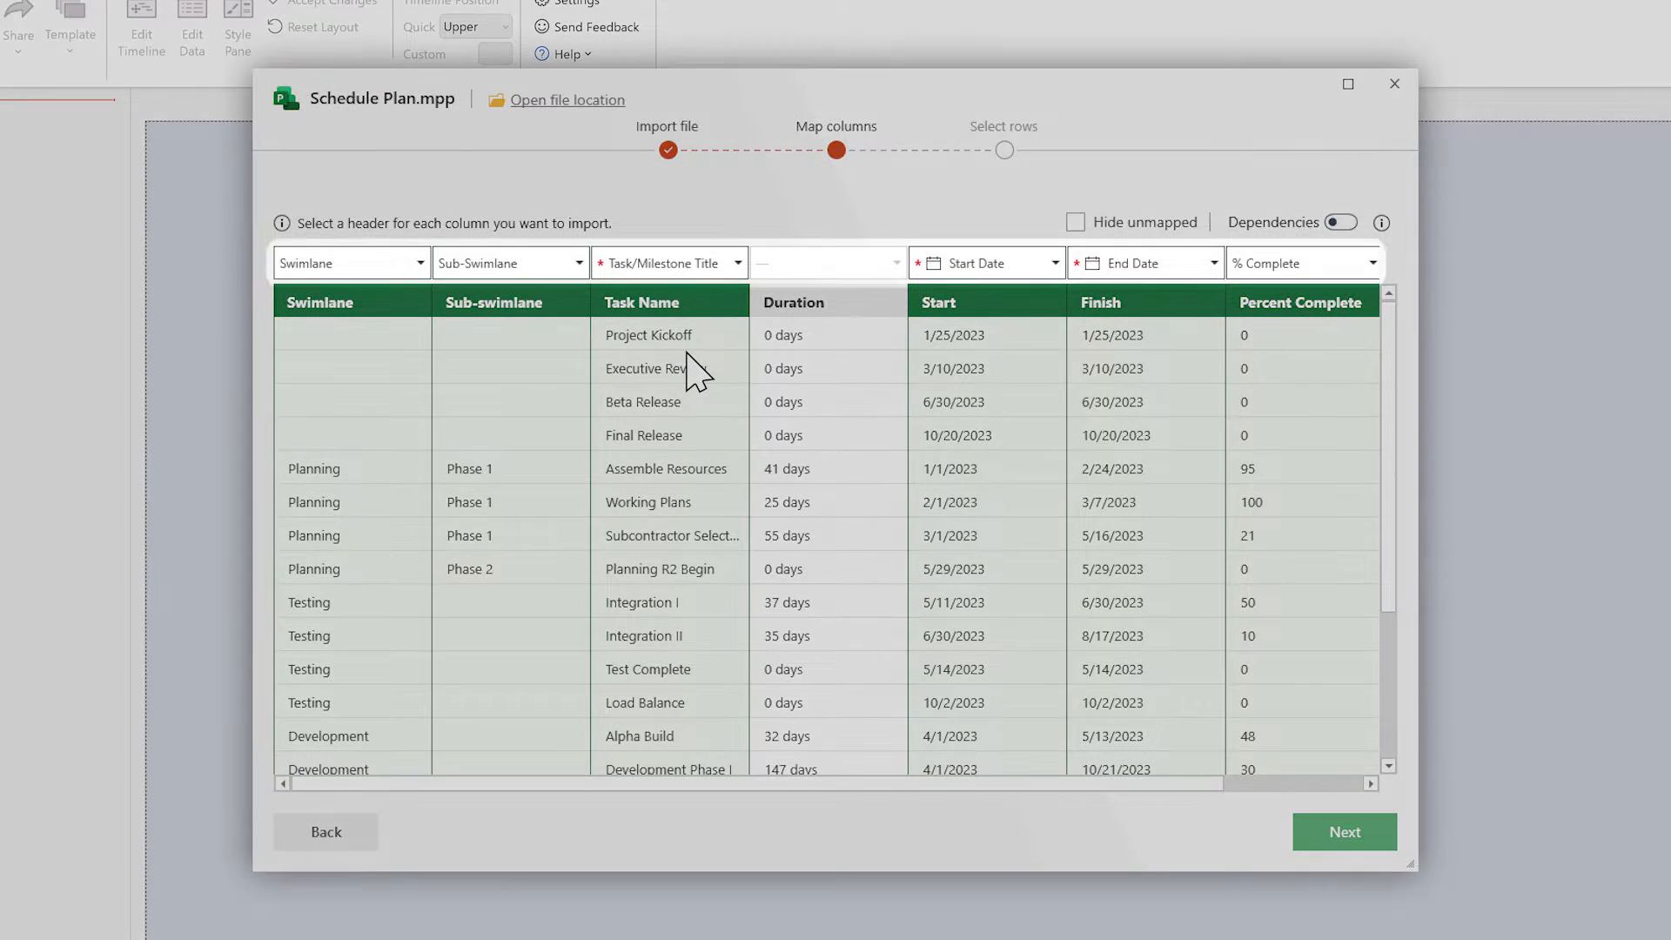
mouse_move(881, 343)
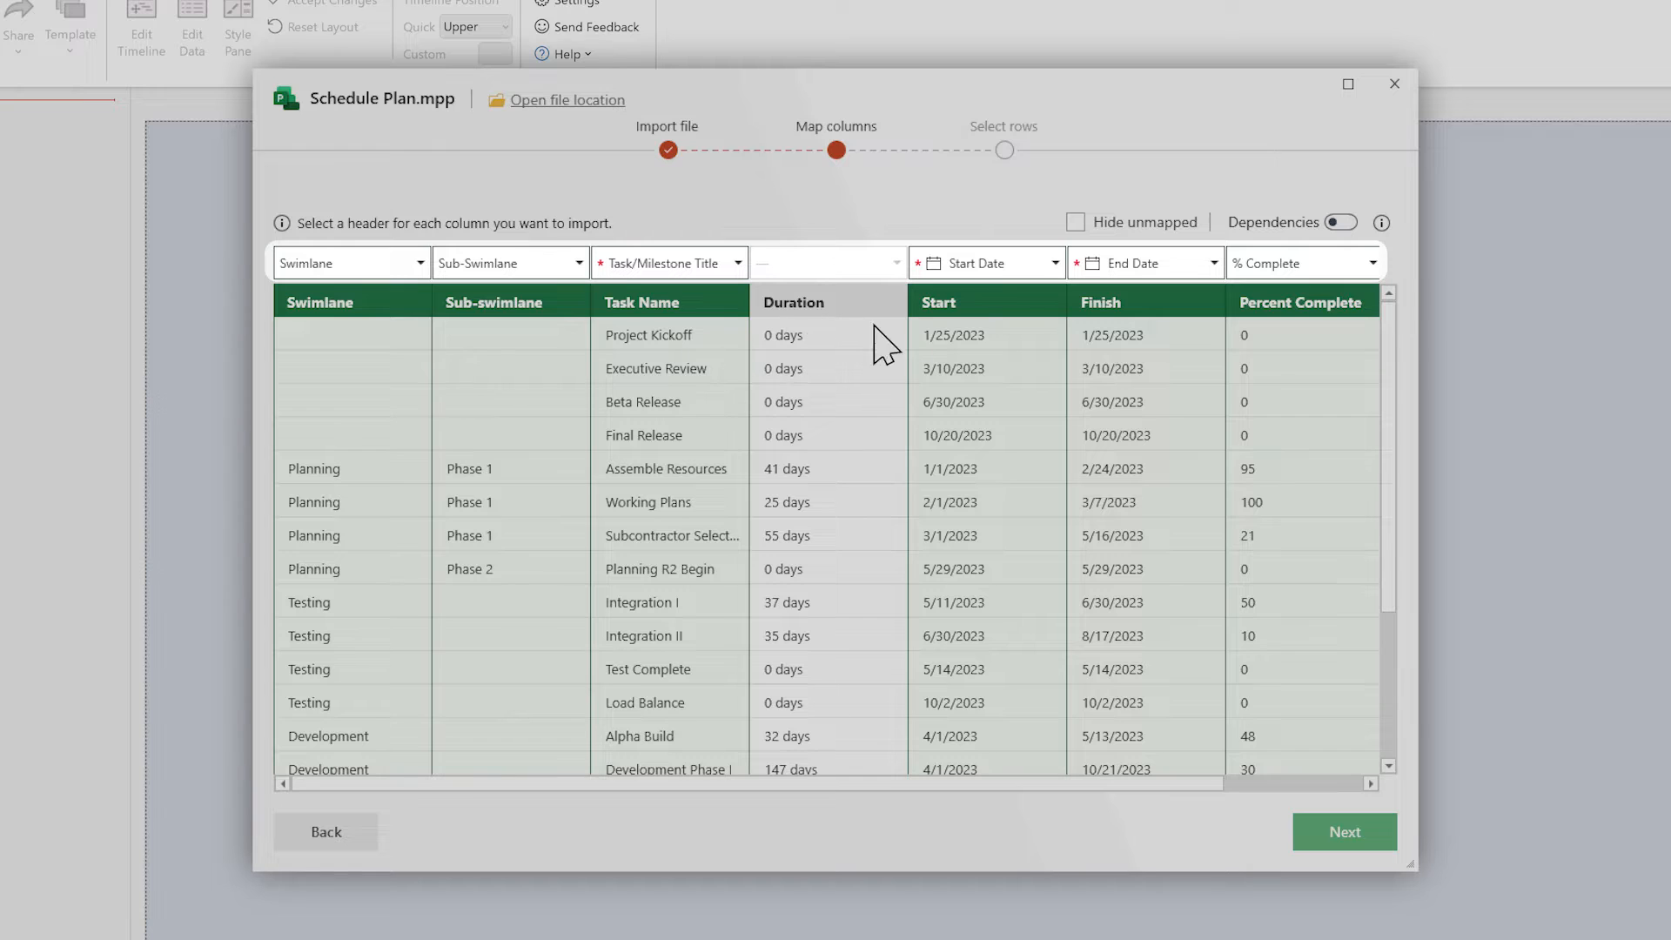
Leave the % Complete column unmapped in the column-mapping step.
click(1375, 263)
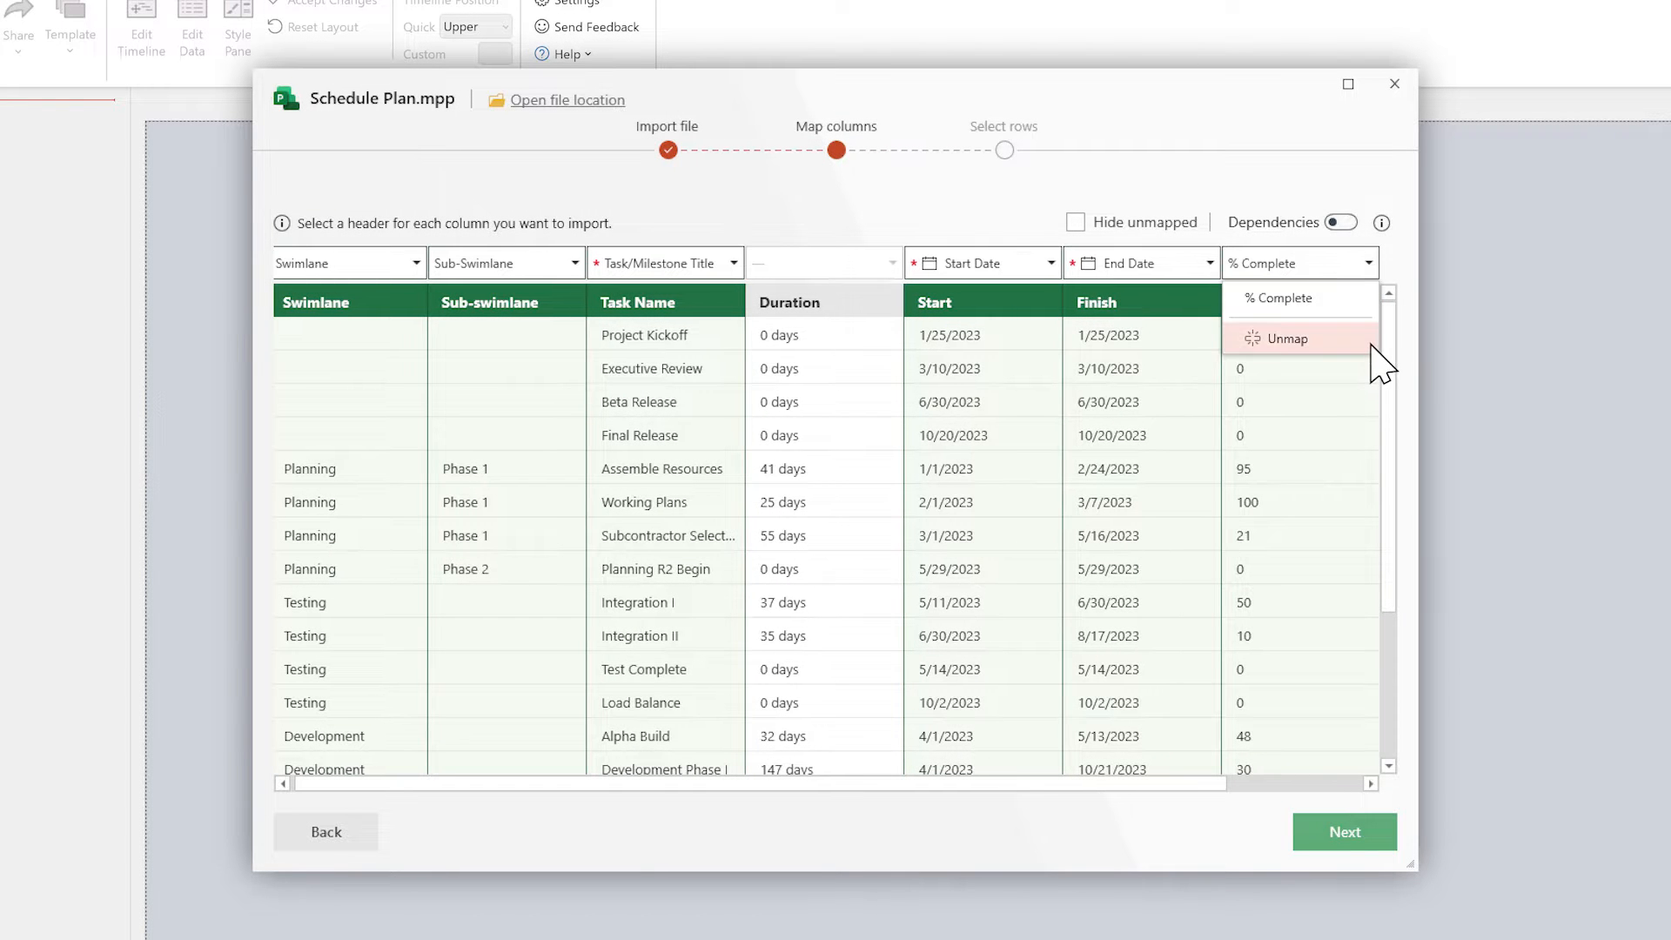
click(1288, 338)
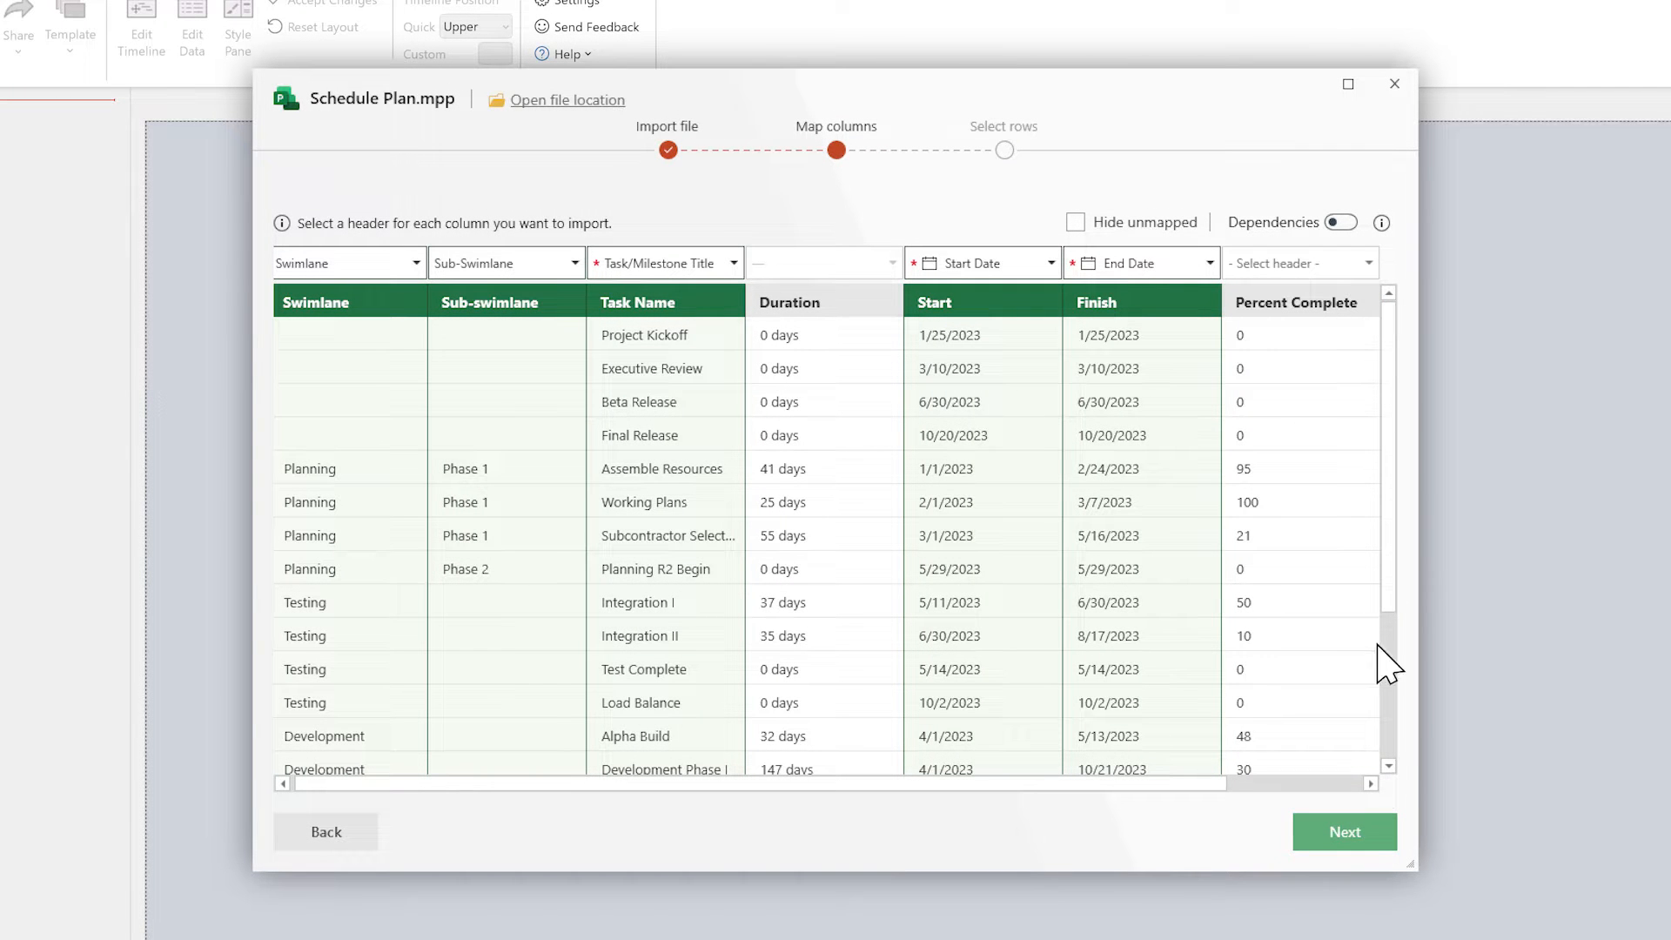
Advance to the row-selection step listing the 20 tasks and milestones.
click(1344, 832)
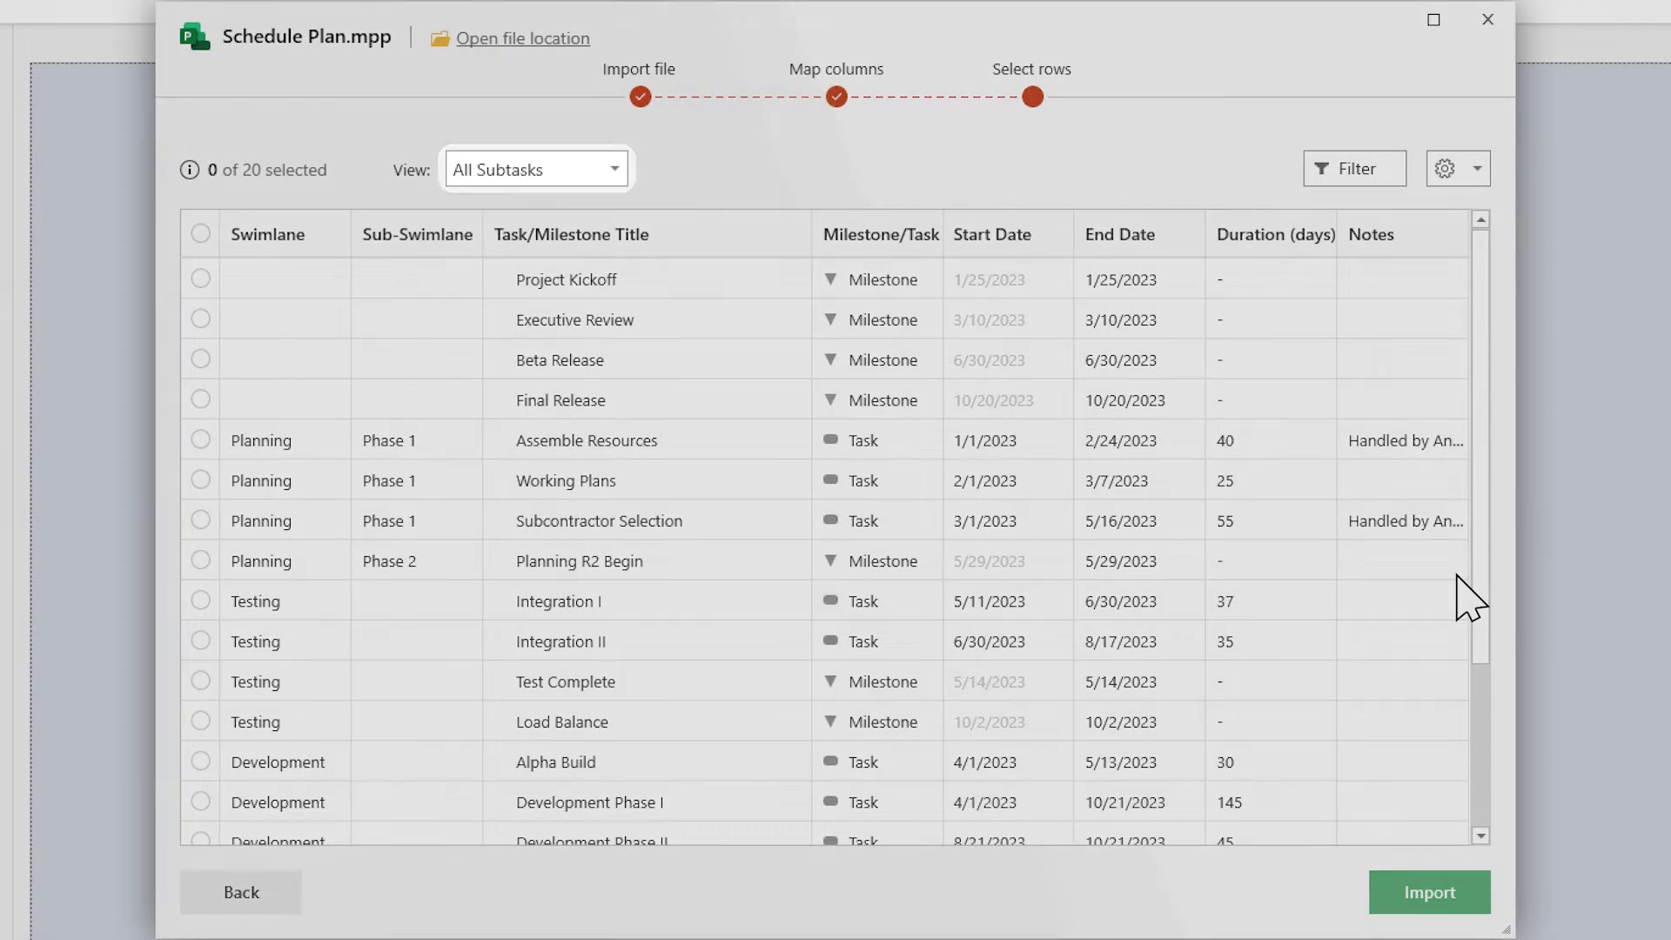
mouse_move(1370, 192)
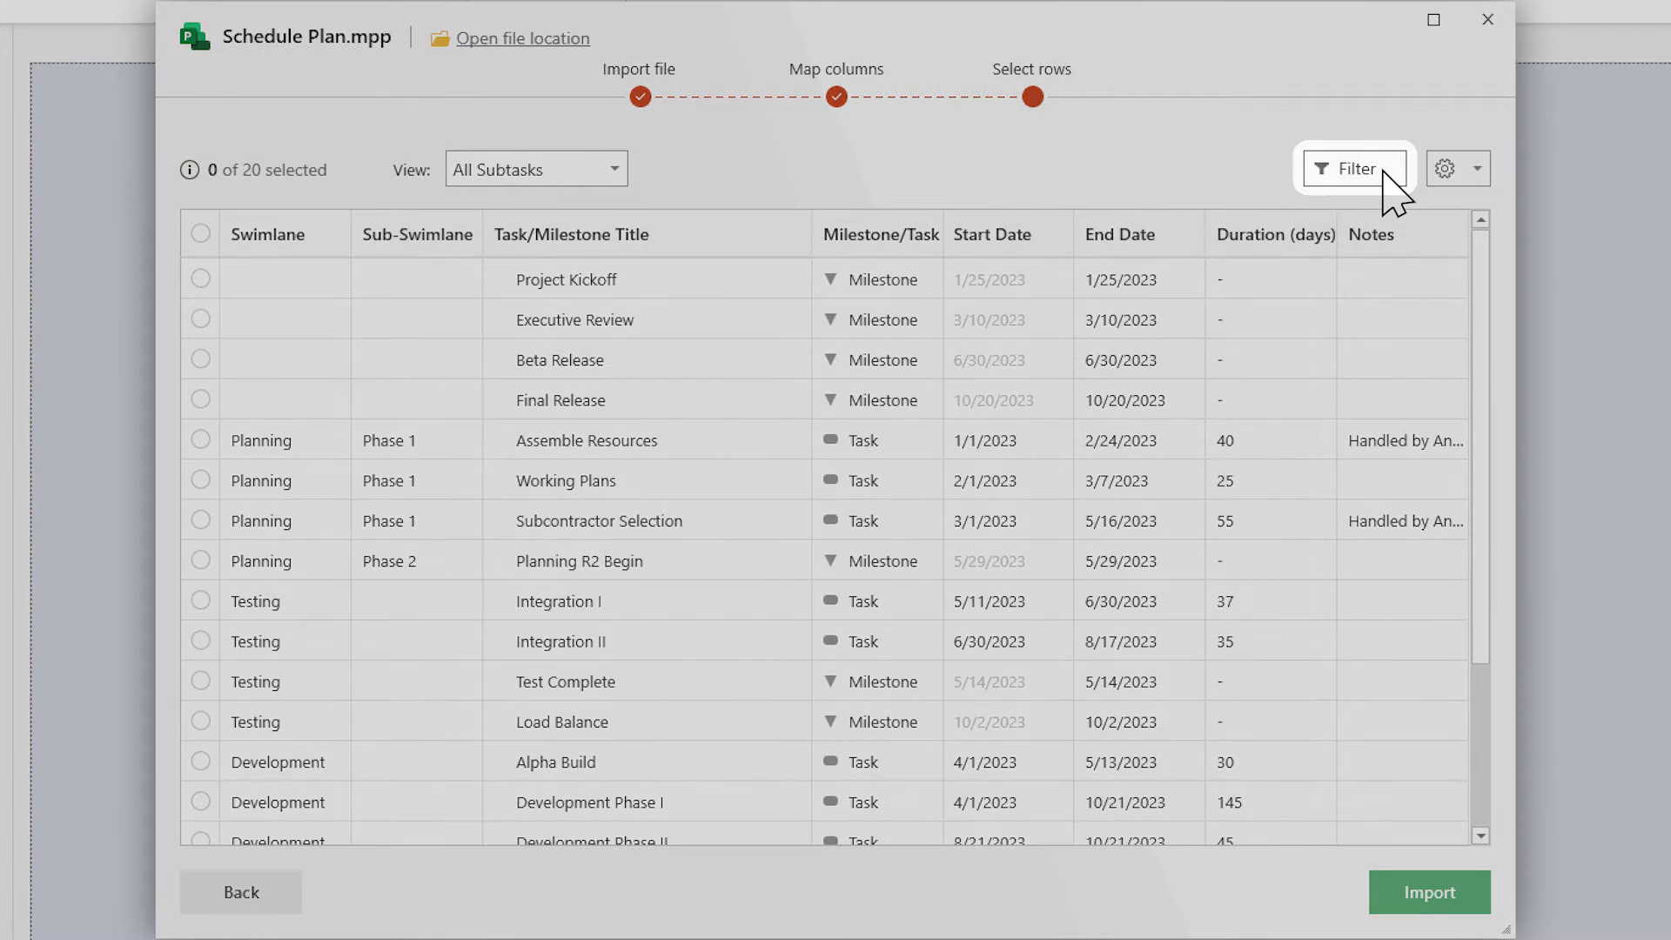
Filter the import rows to End Date less than 6/1/2023.
click(1354, 169)
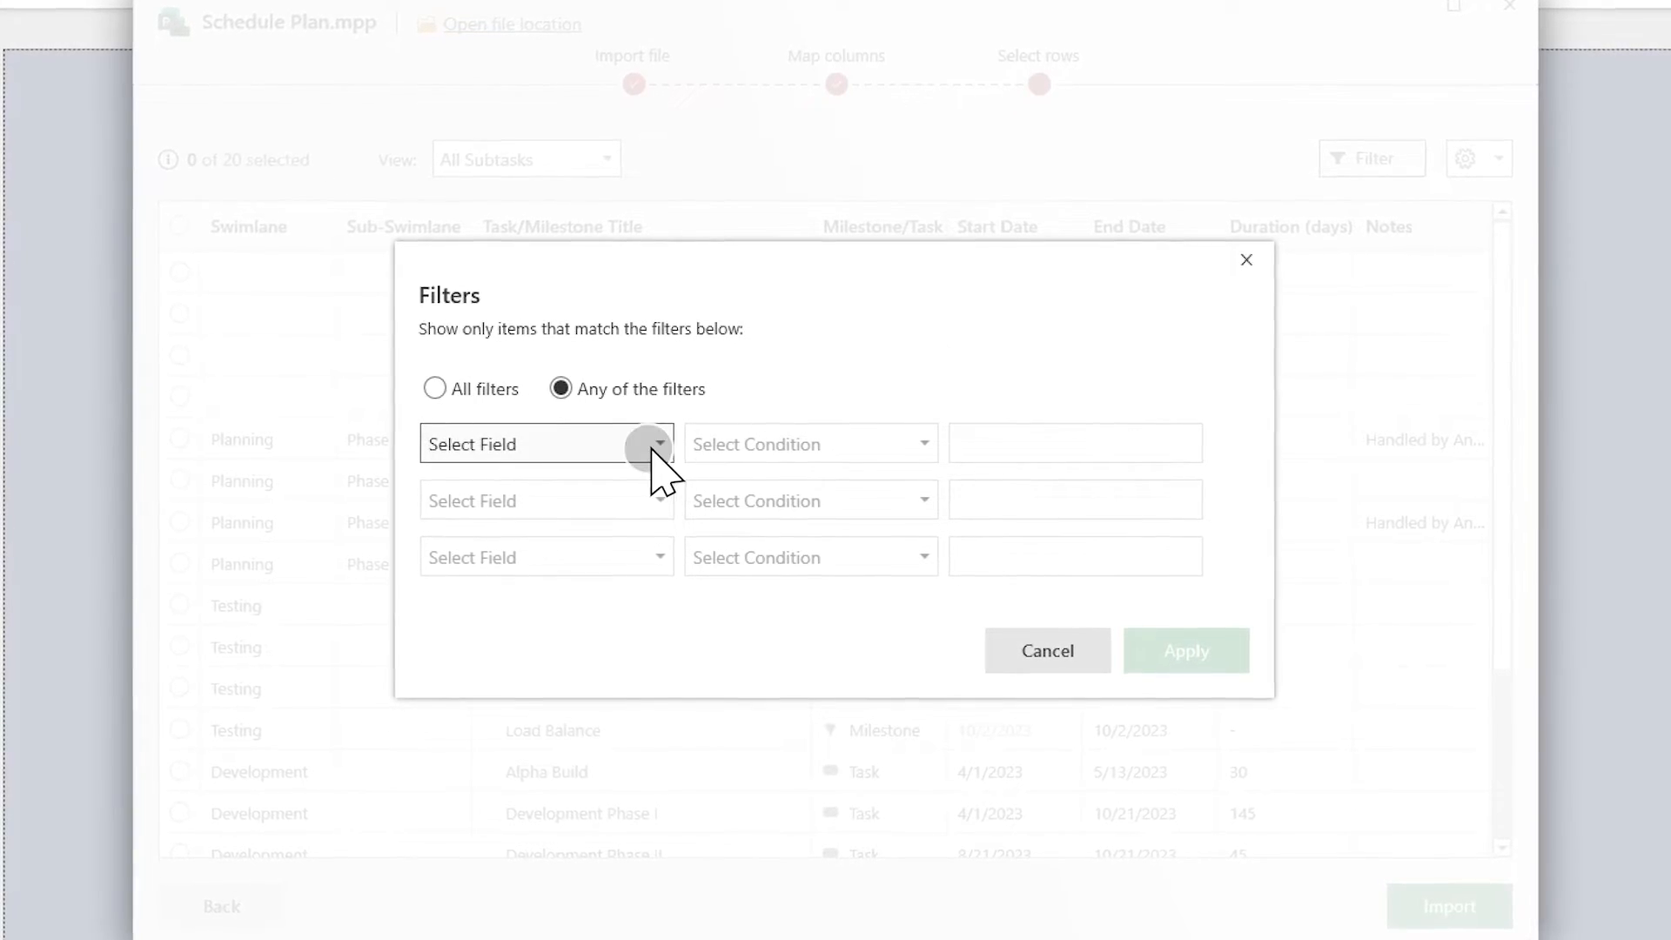
click(542, 444)
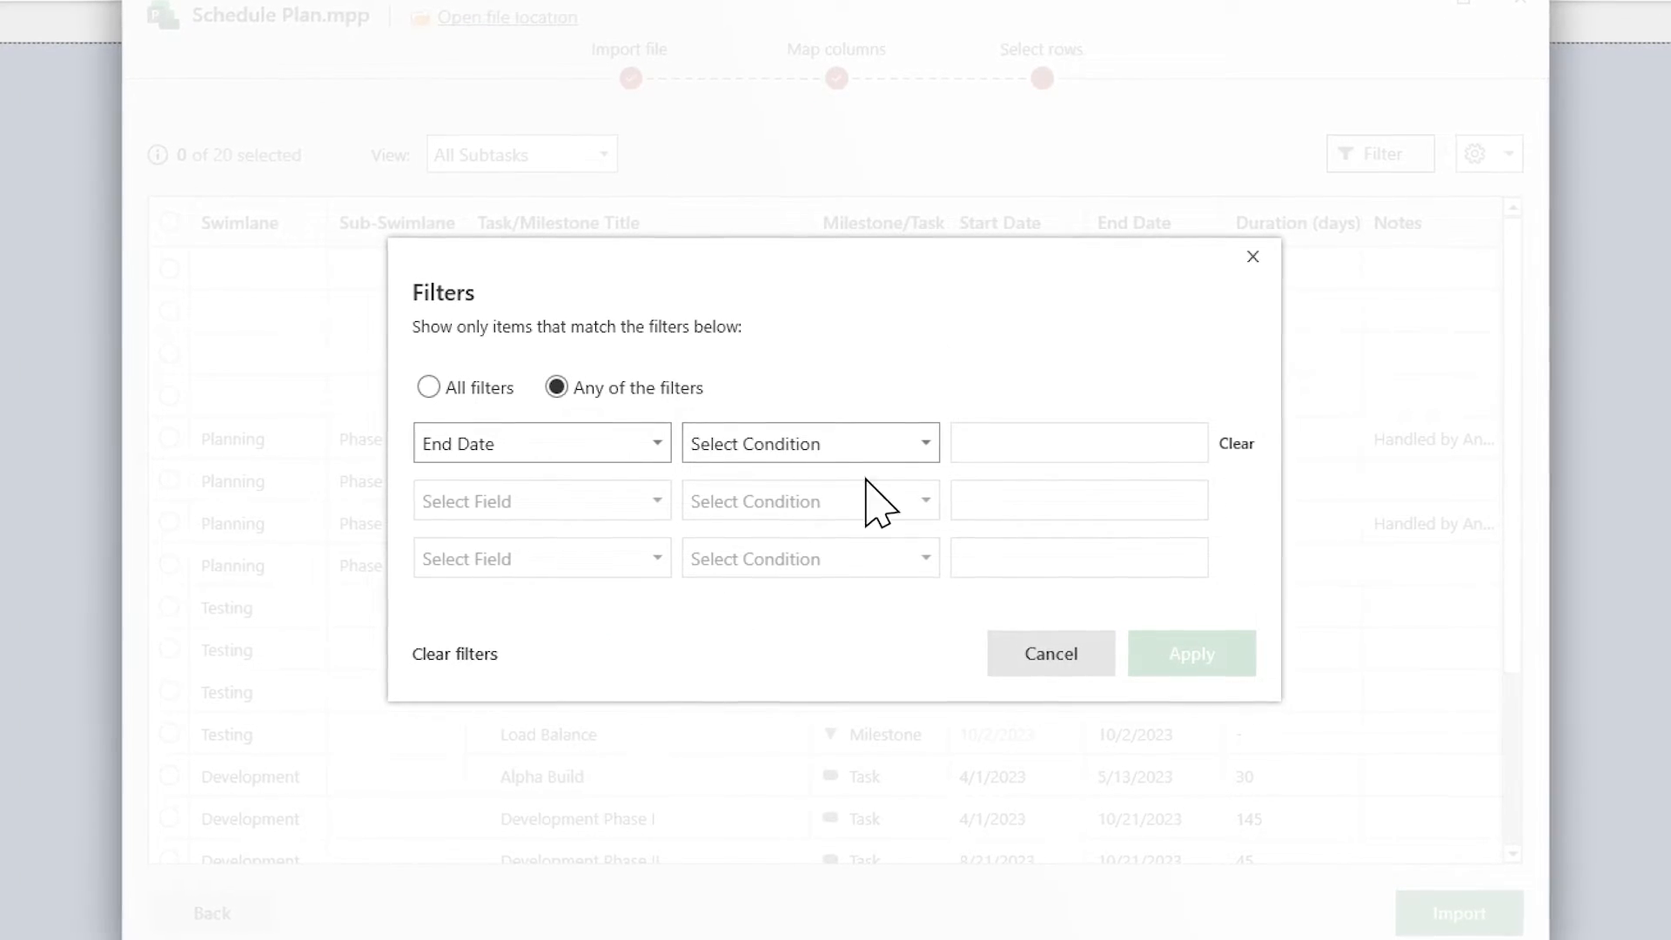
click(809, 442)
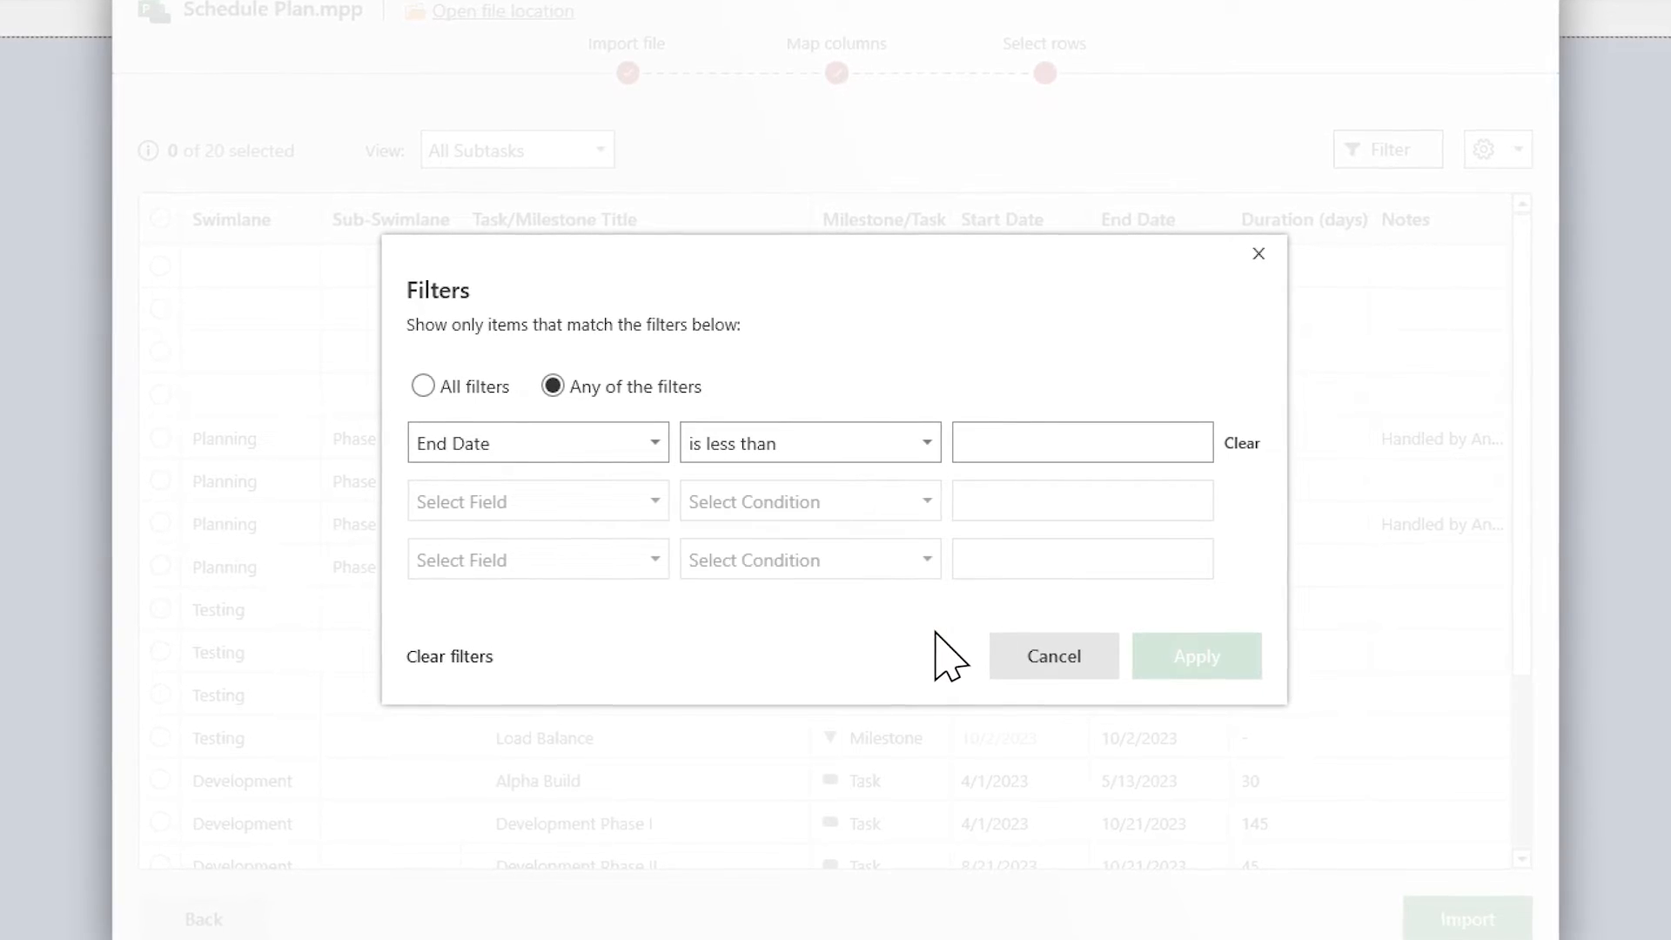
text(6/1/2023)
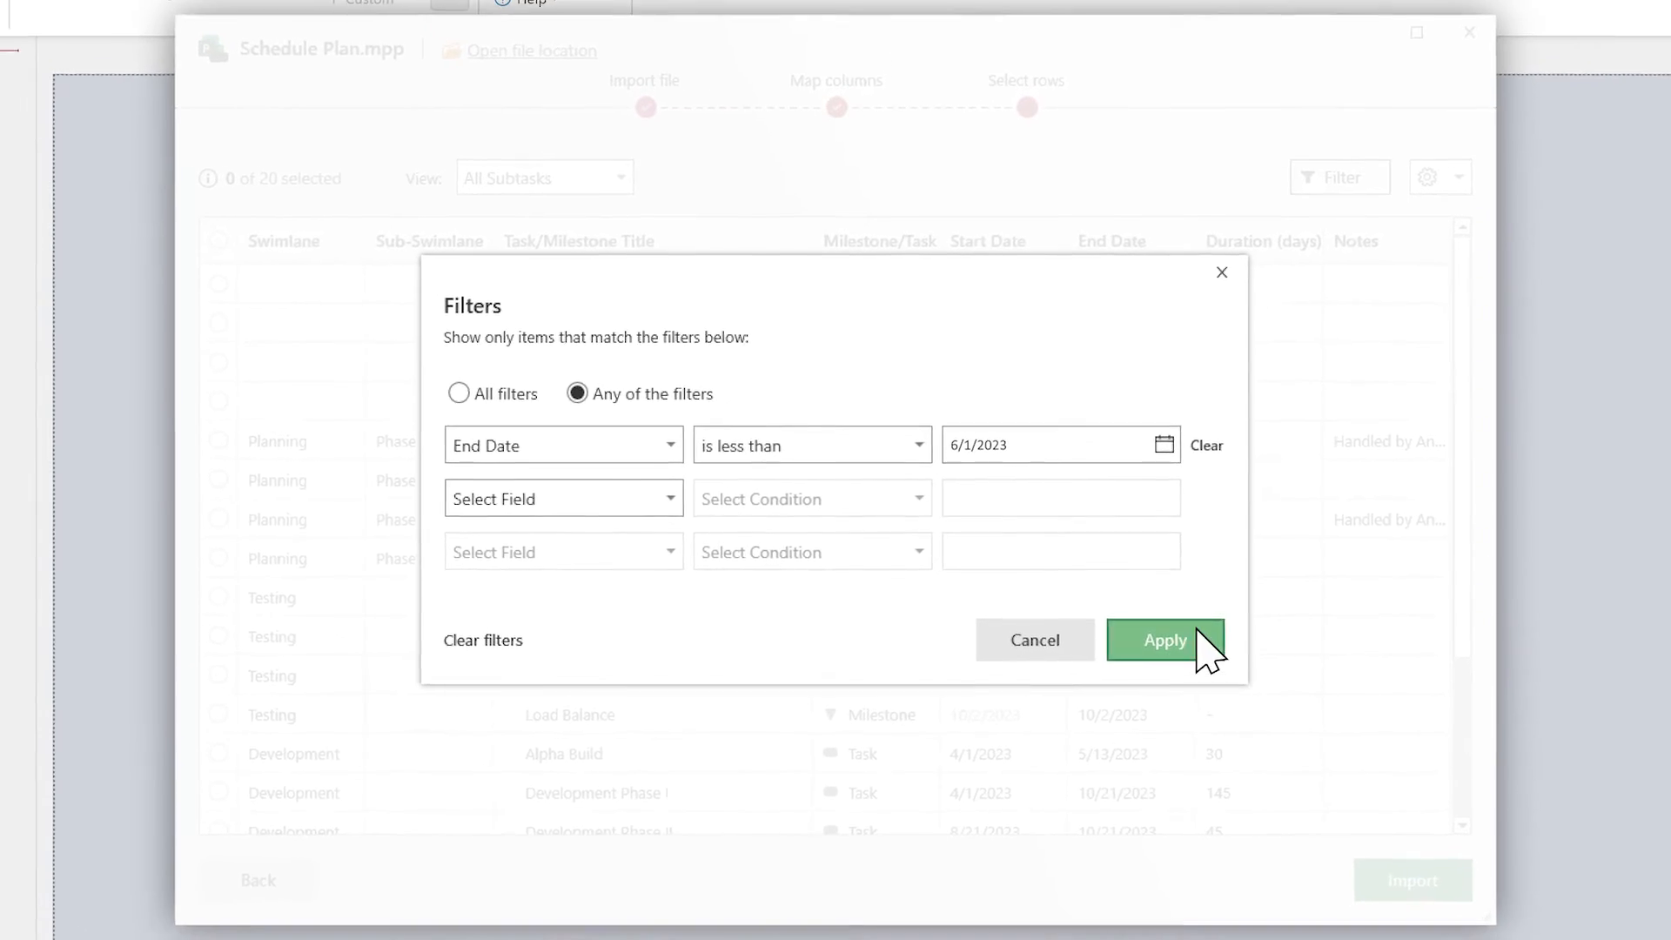
click(1165, 639)
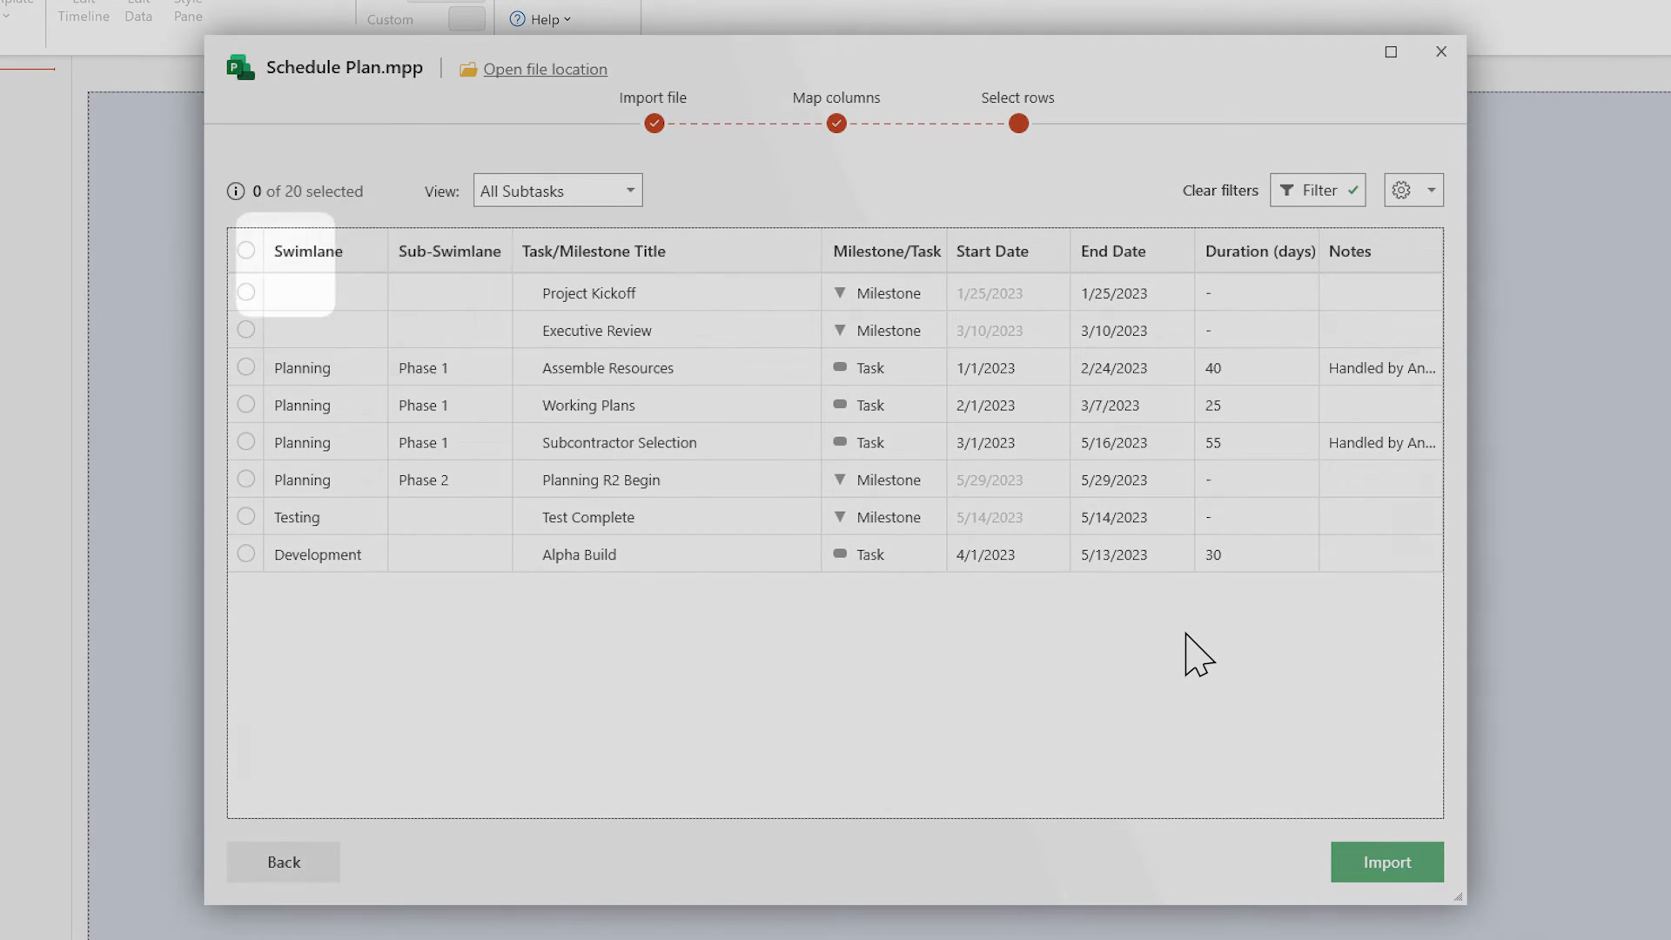
Select the eight filtered rows, clear the filter, then select all 20 rows.
click(245, 250)
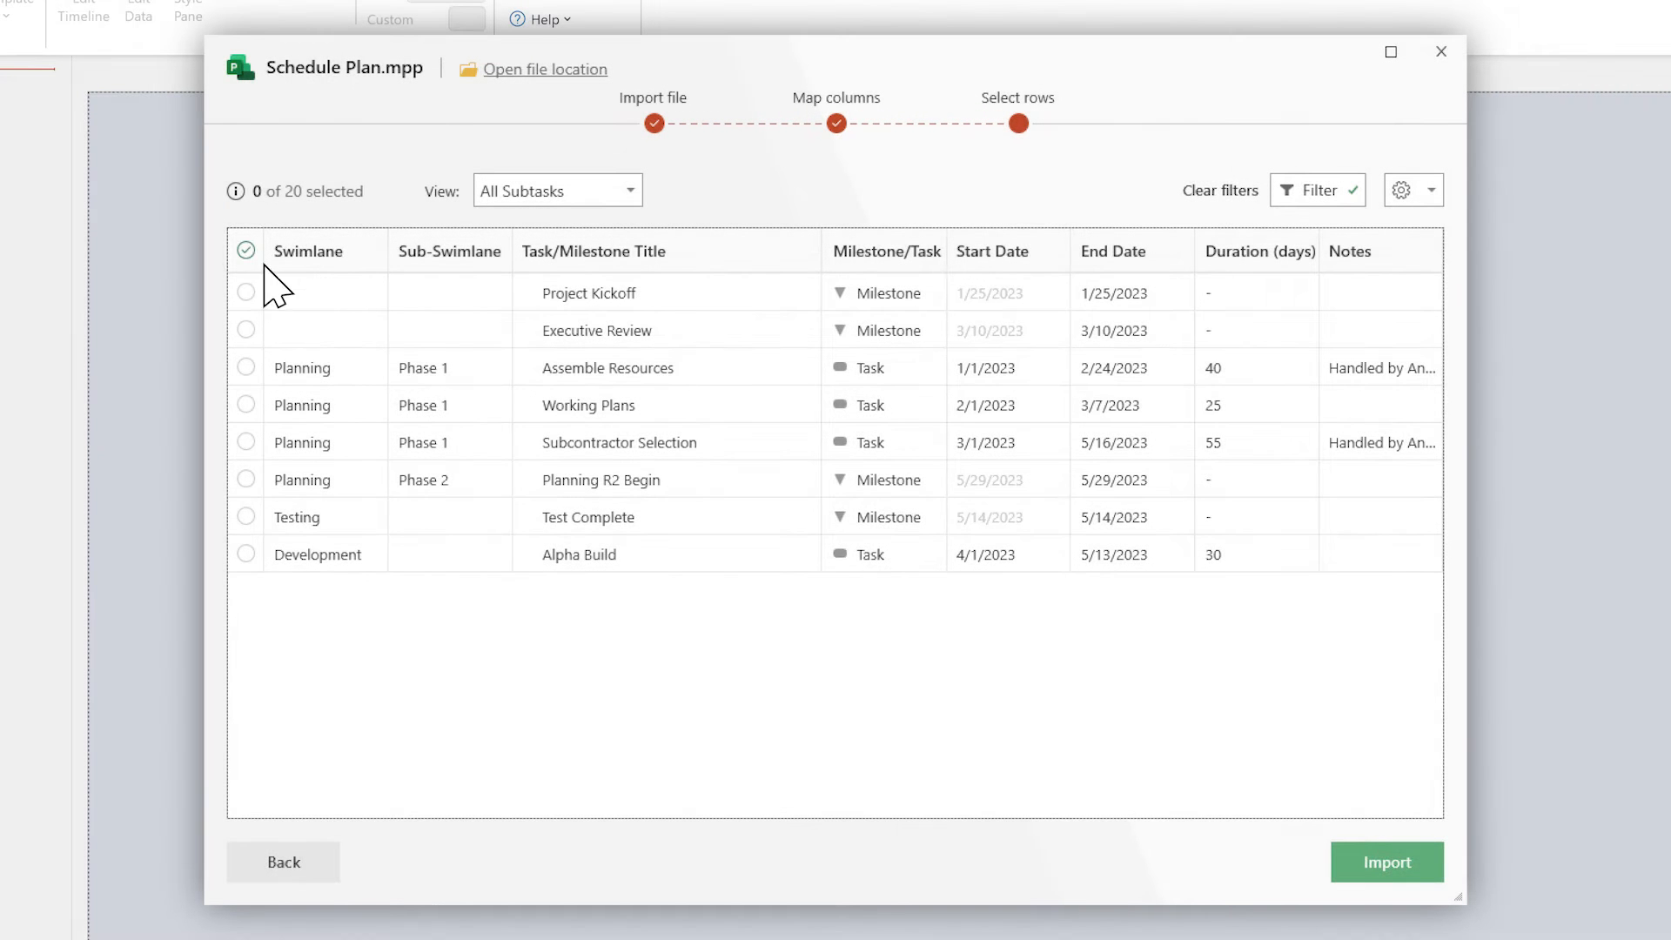
click(246, 251)
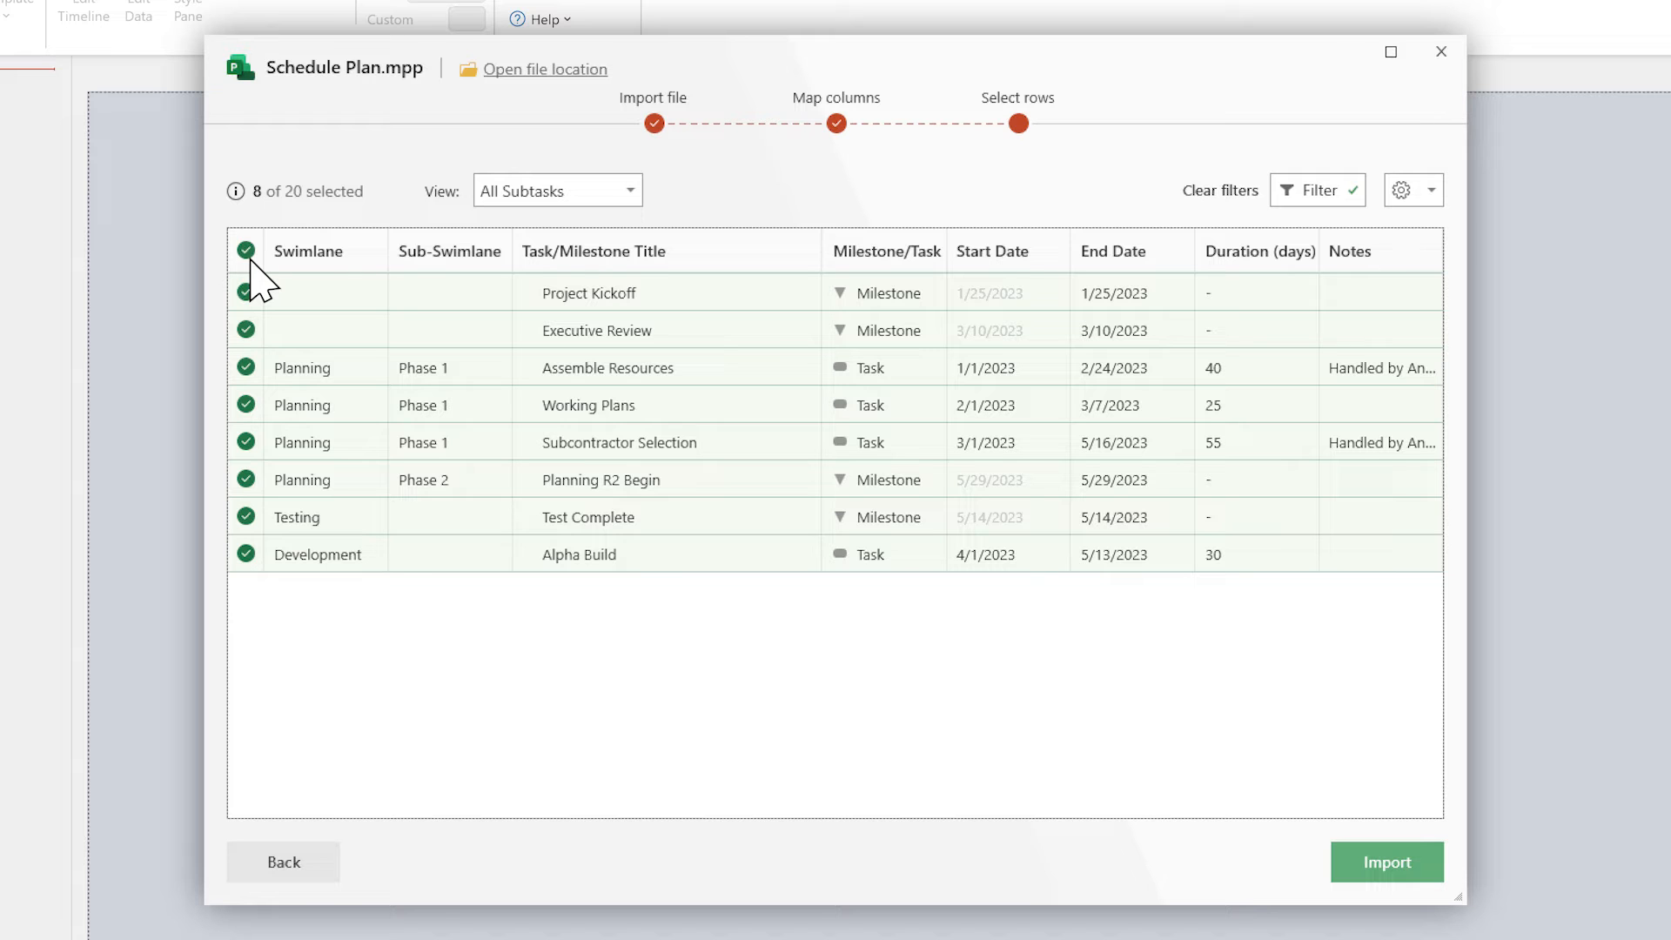
mouse_move(1219, 190)
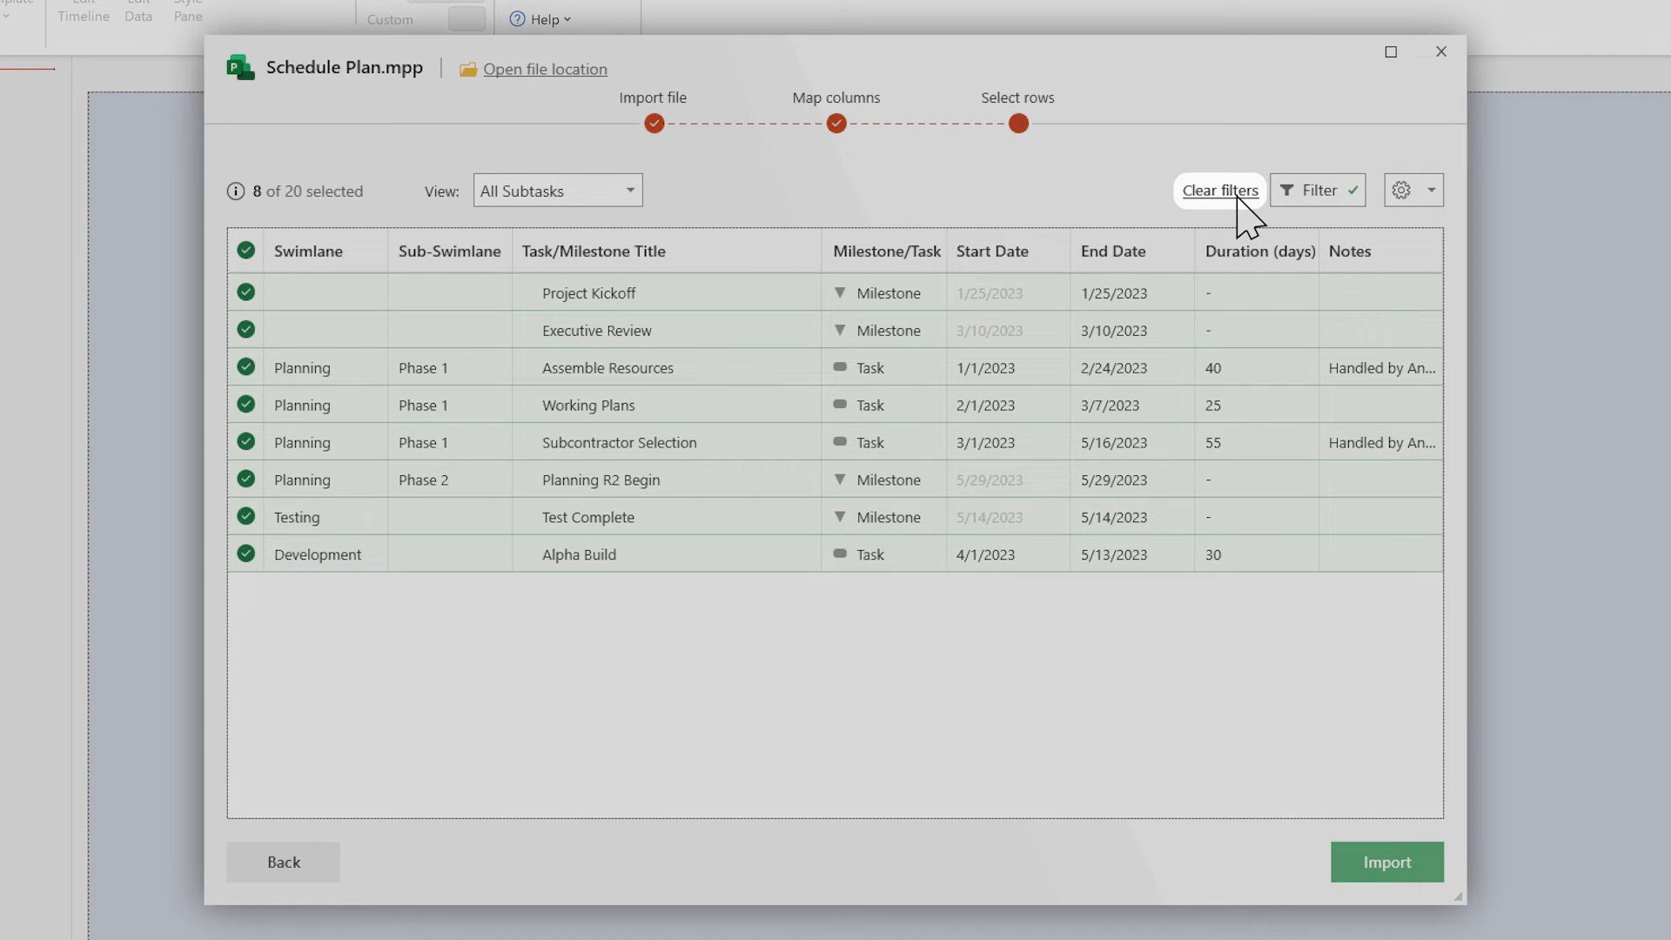
click(1219, 192)
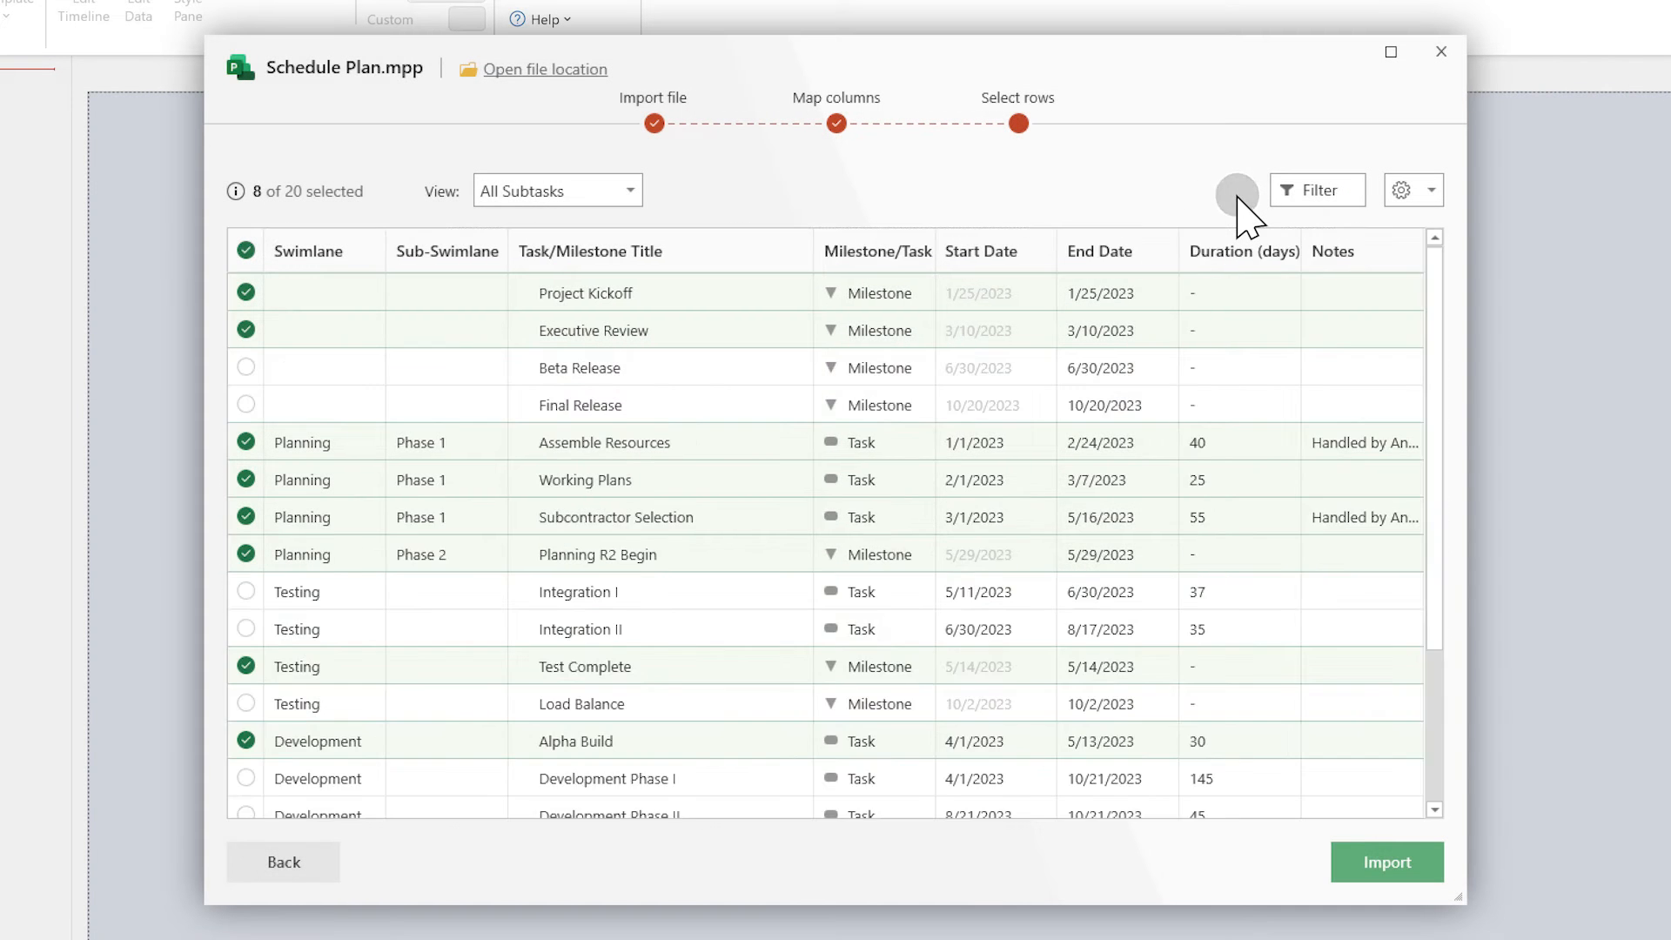
click(246, 251)
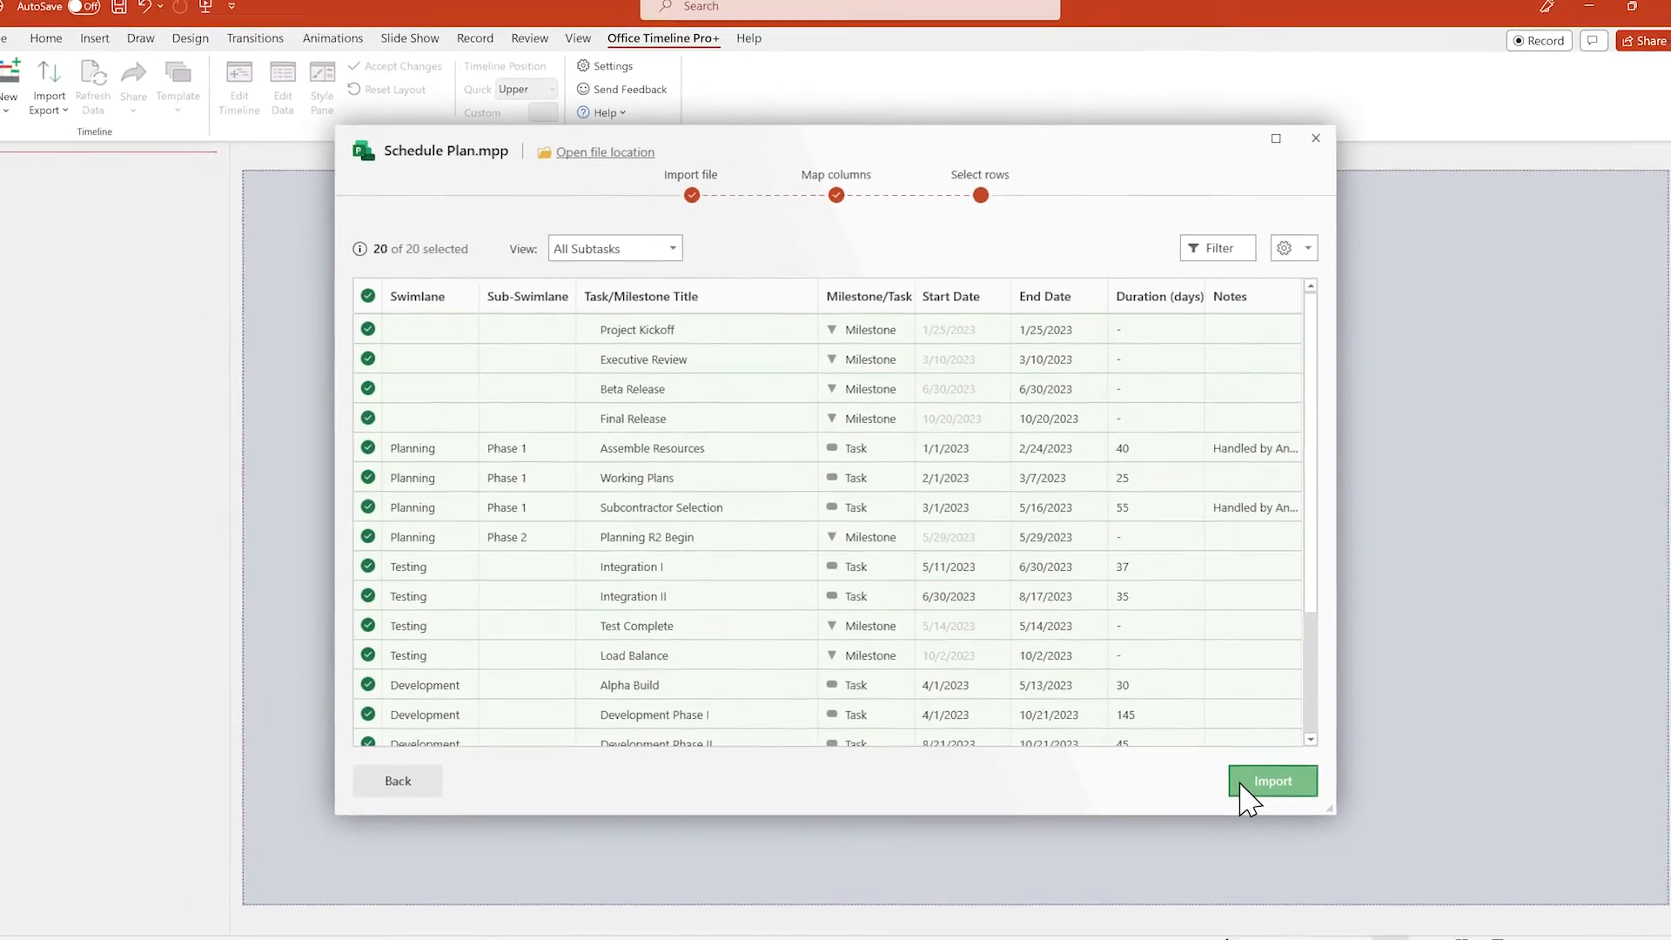
Import the selected rows to generate the swimlane timeline slide.
click(1271, 780)
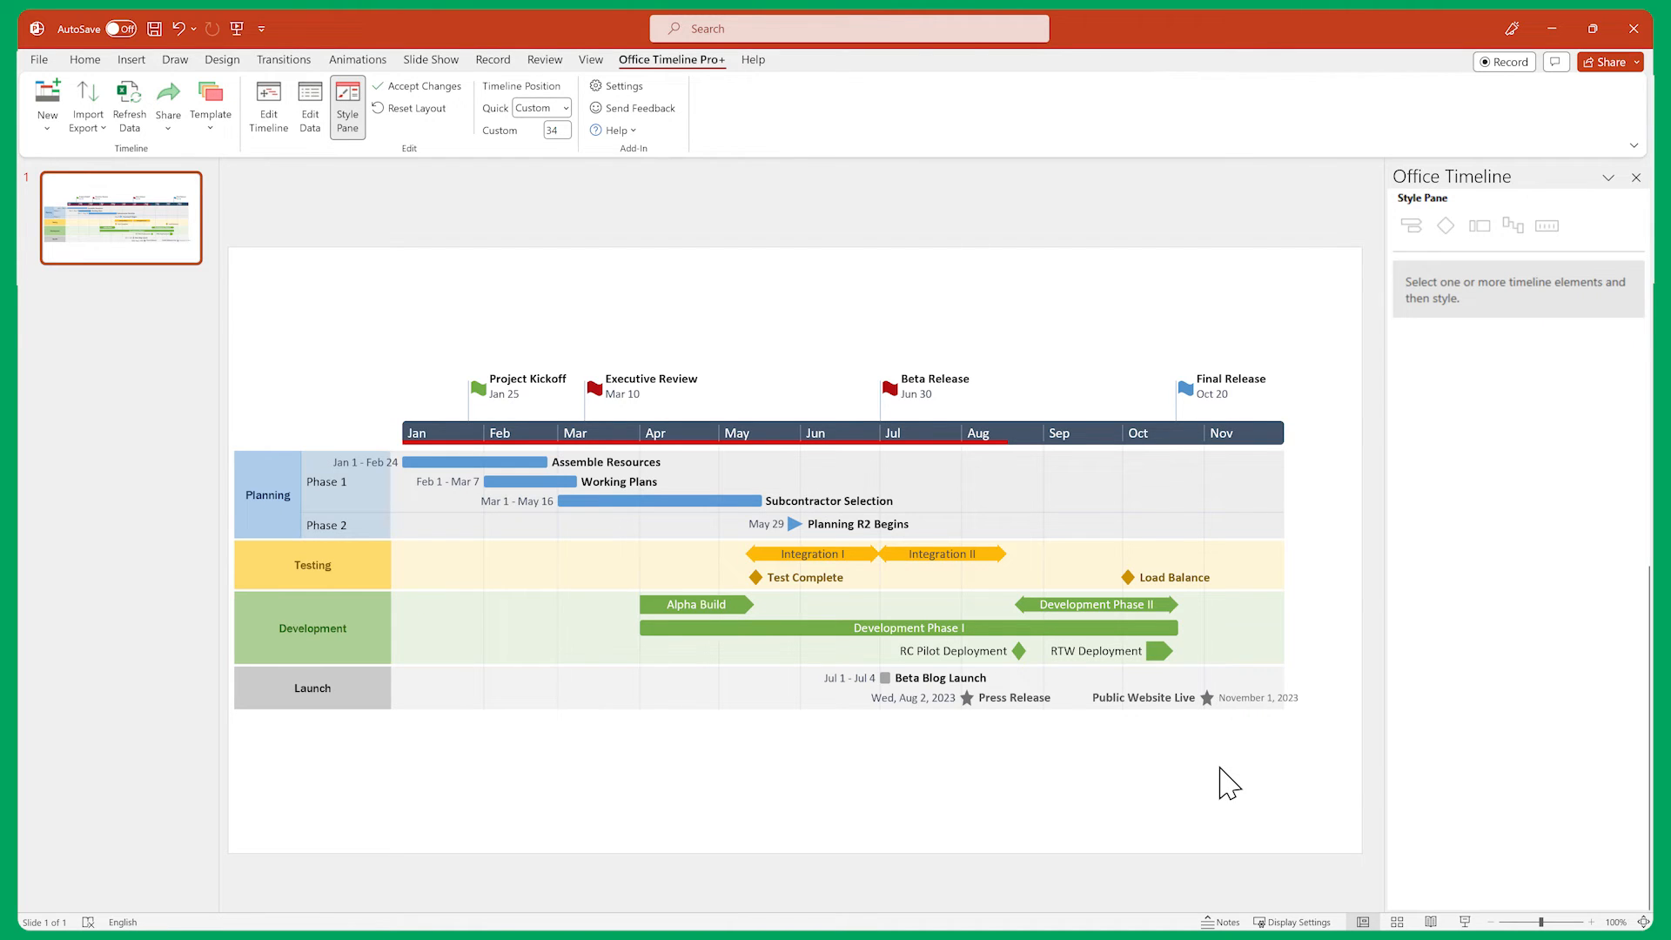
mouse_move(839, 921)
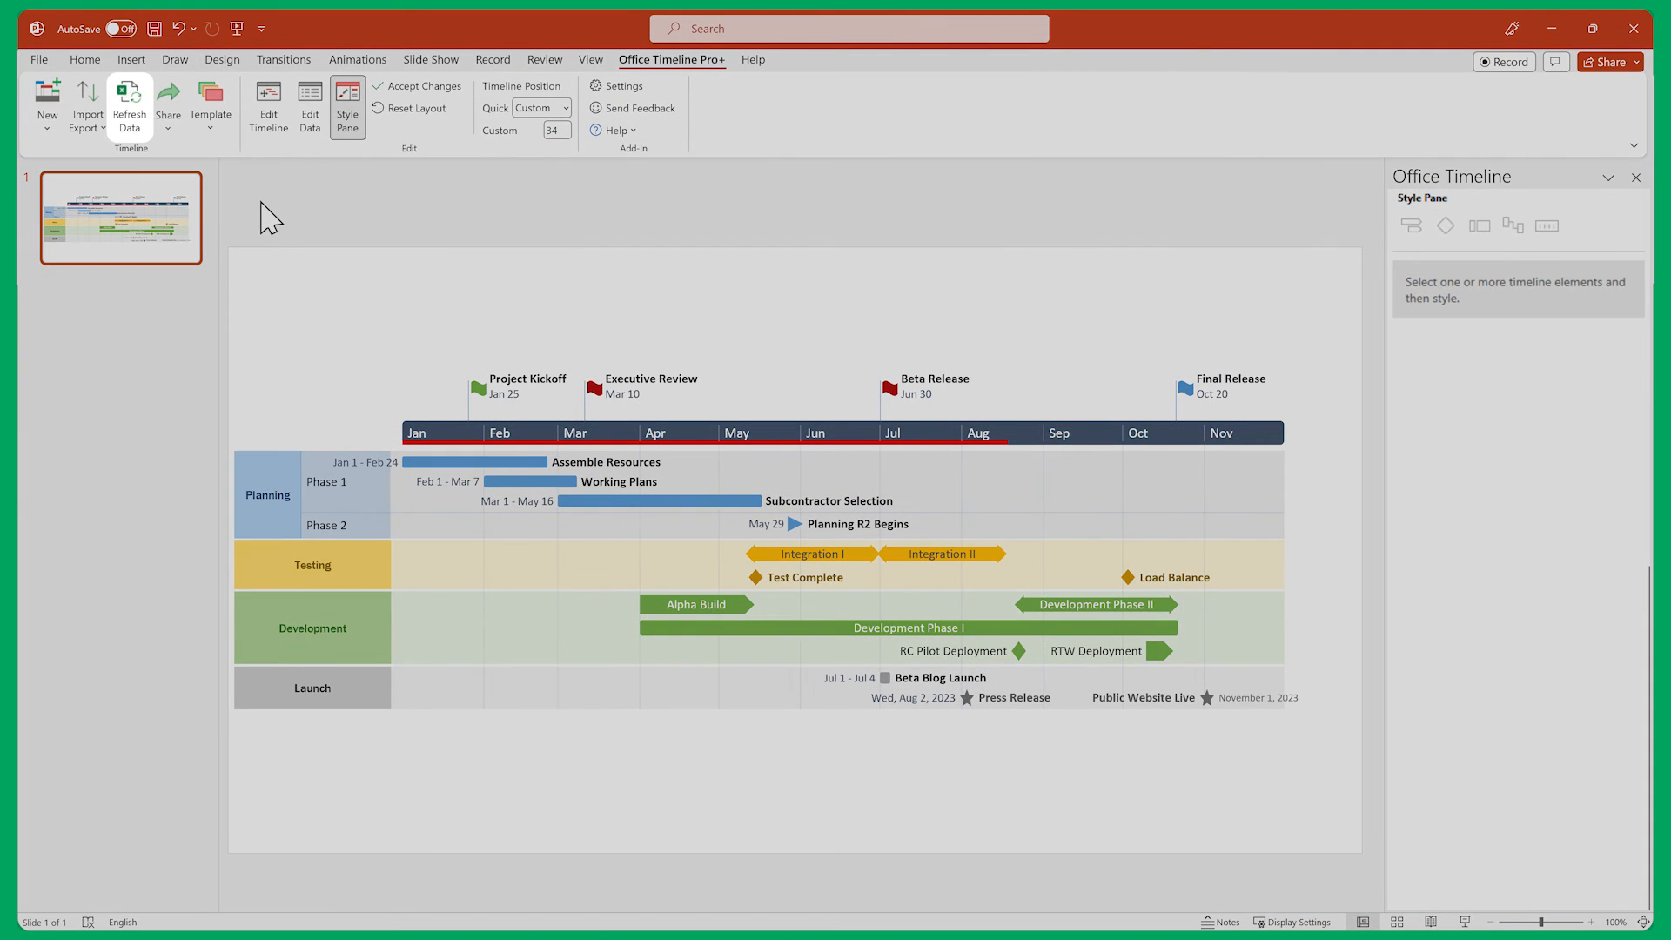
click(129, 105)
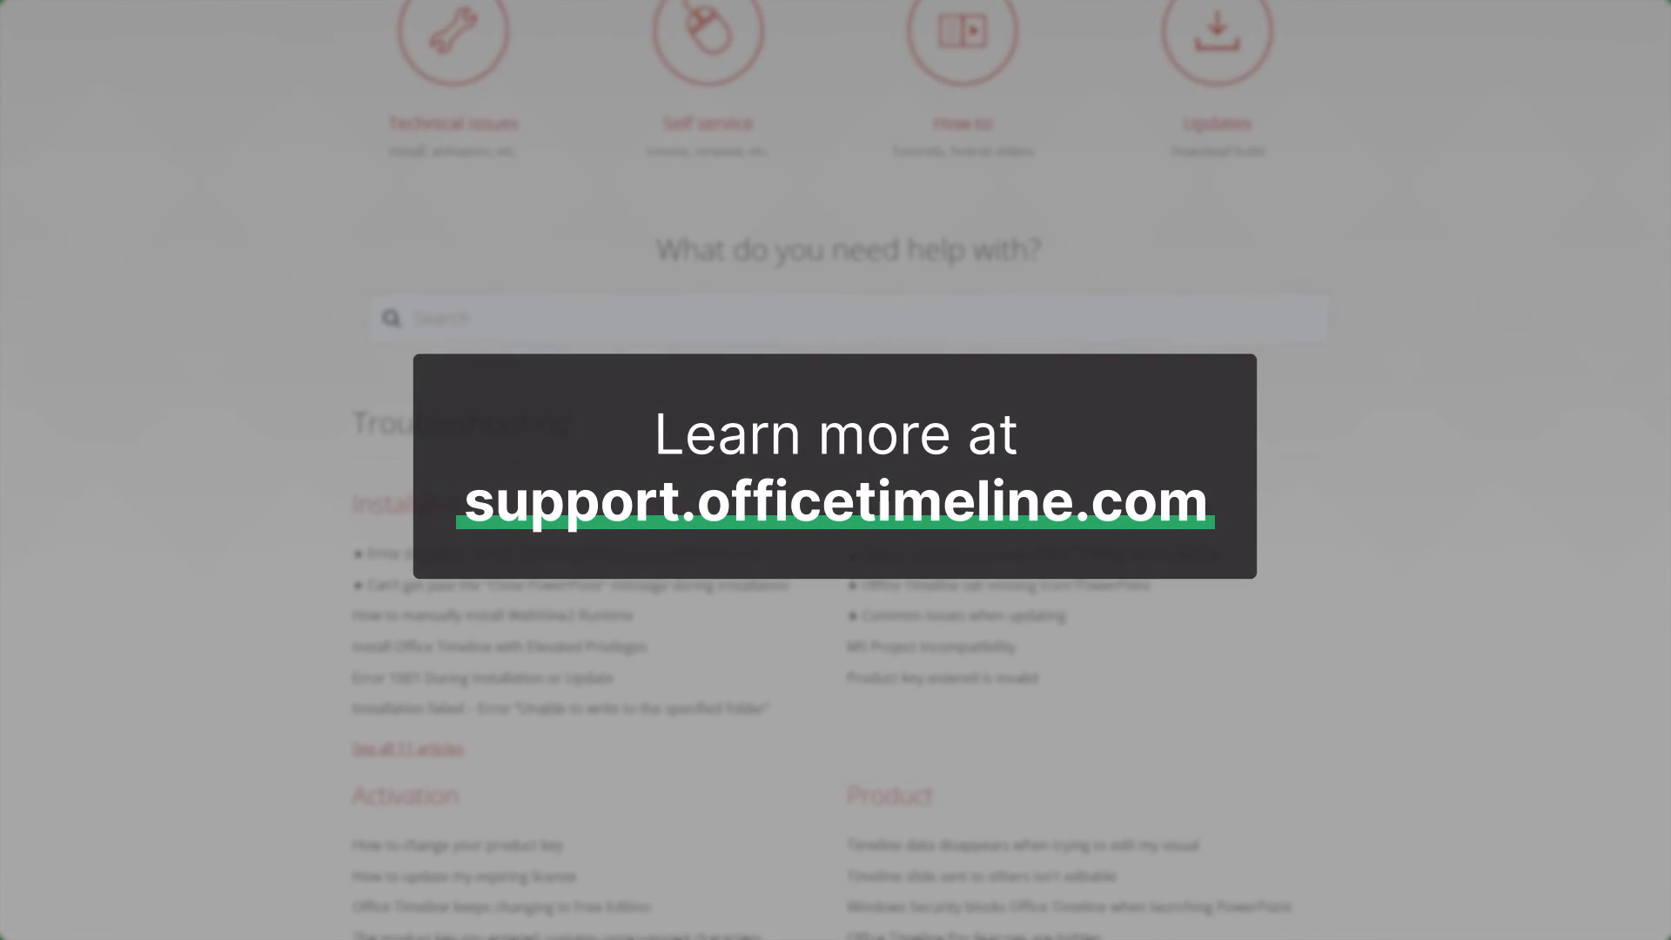
scroll(down, 3)
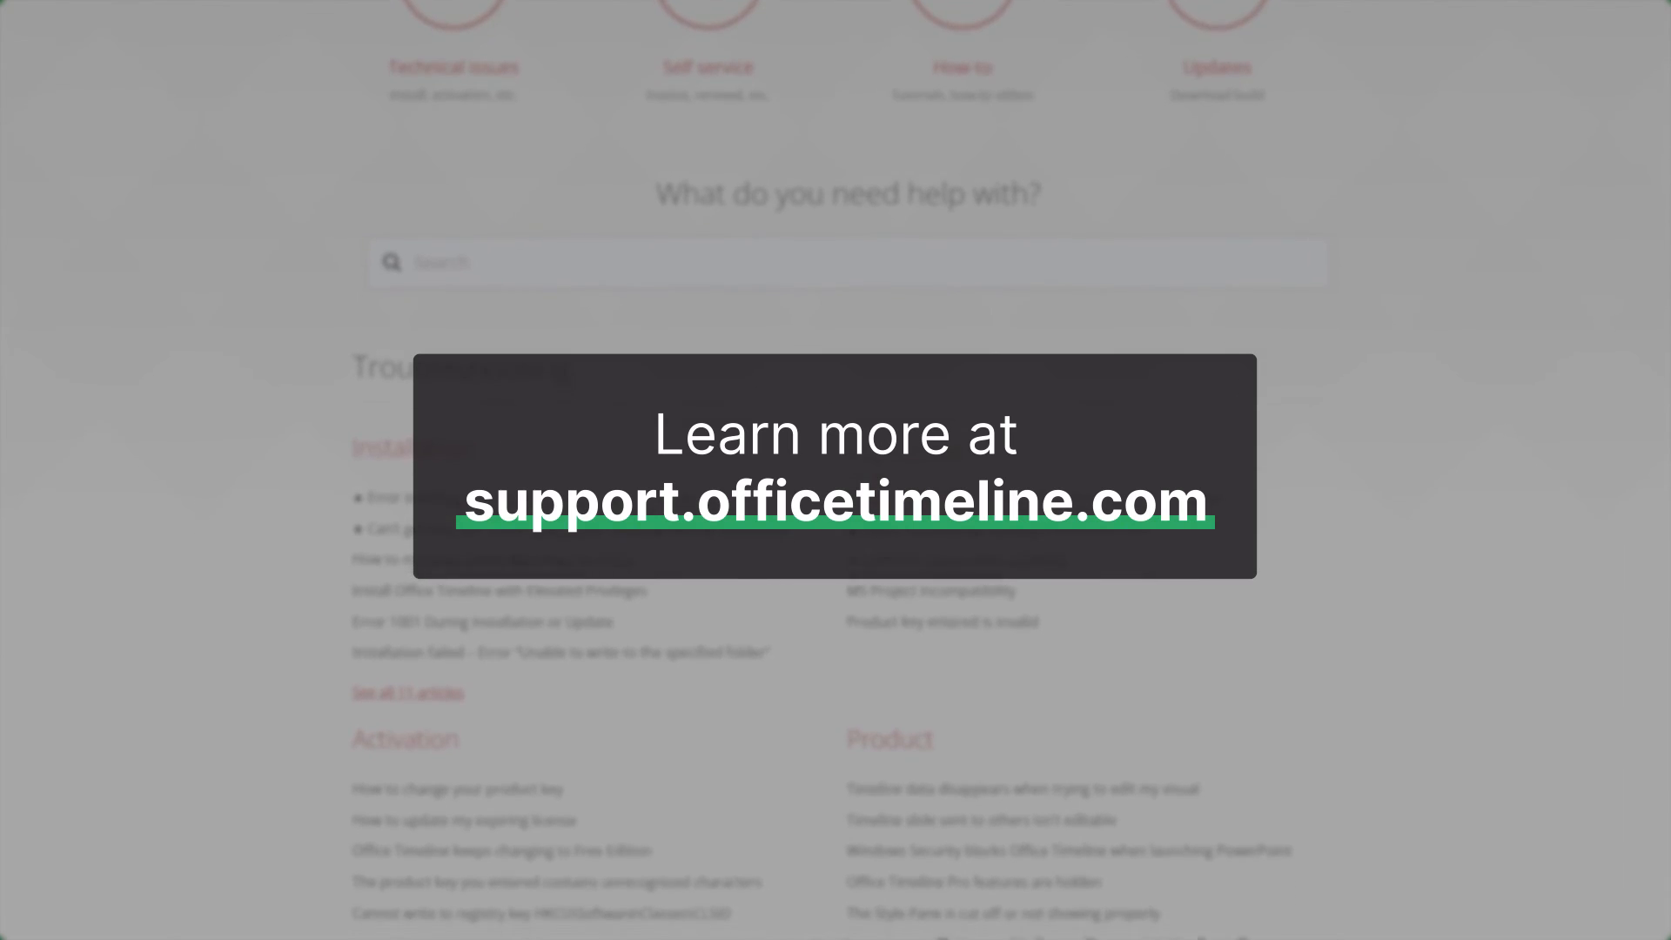